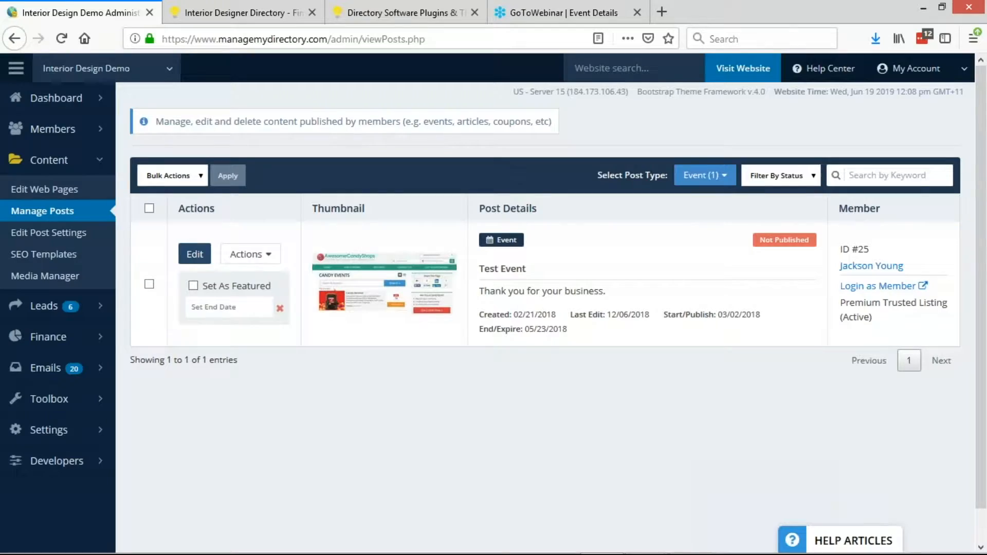
{"action": "mouse_move", "coordinate": [732, 123]}
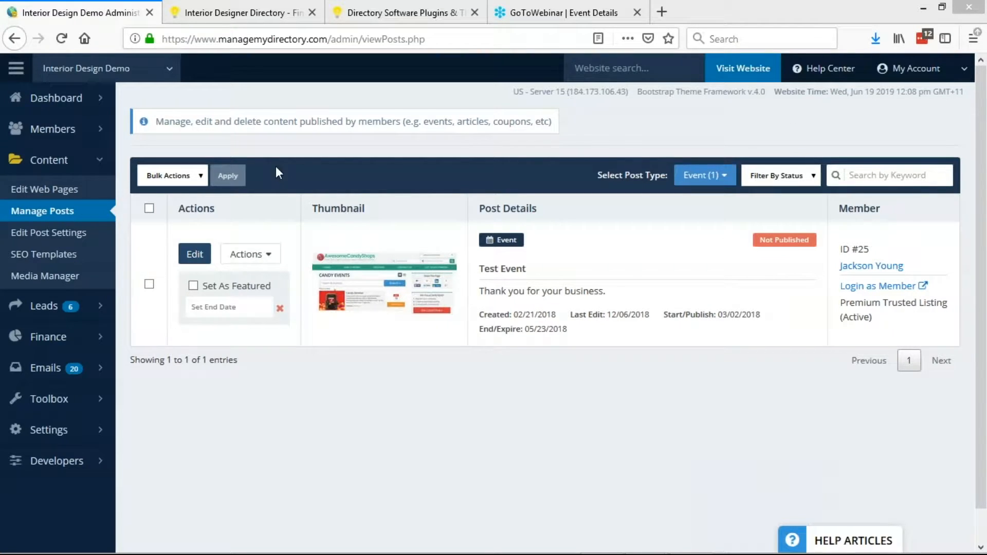
- Switch to the Interior Designer Directory tab showing the live front-end site
{"action": "left_click", "coordinate": [243, 12]}
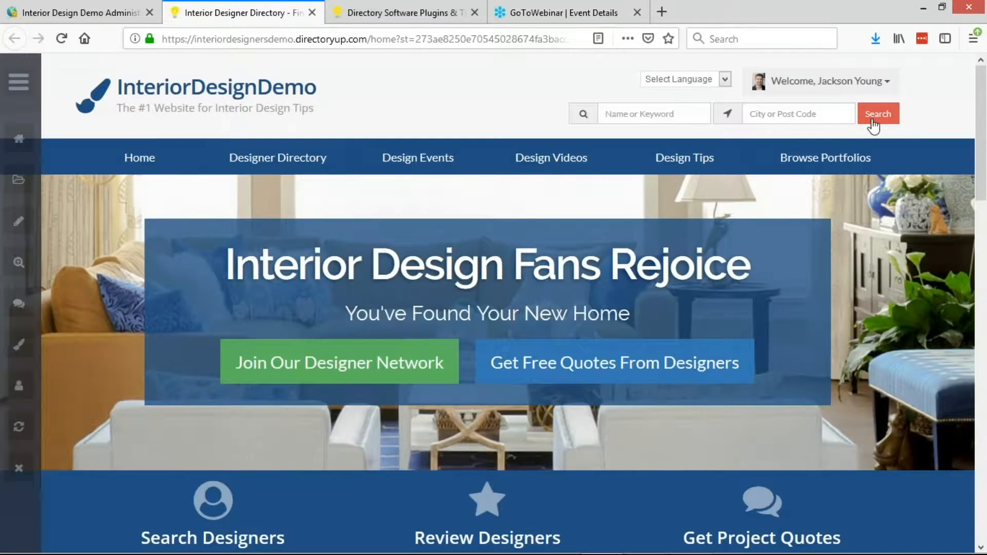
{"action": "left_click", "coordinate": [878, 113]}
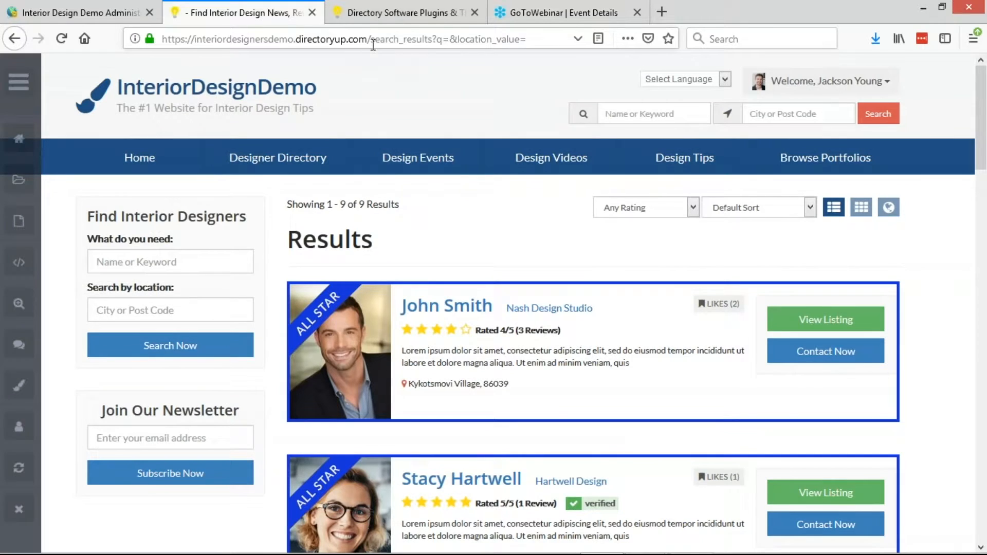
{"action": "scroll", "scroll_direction": "down", "scroll_amount": 3}
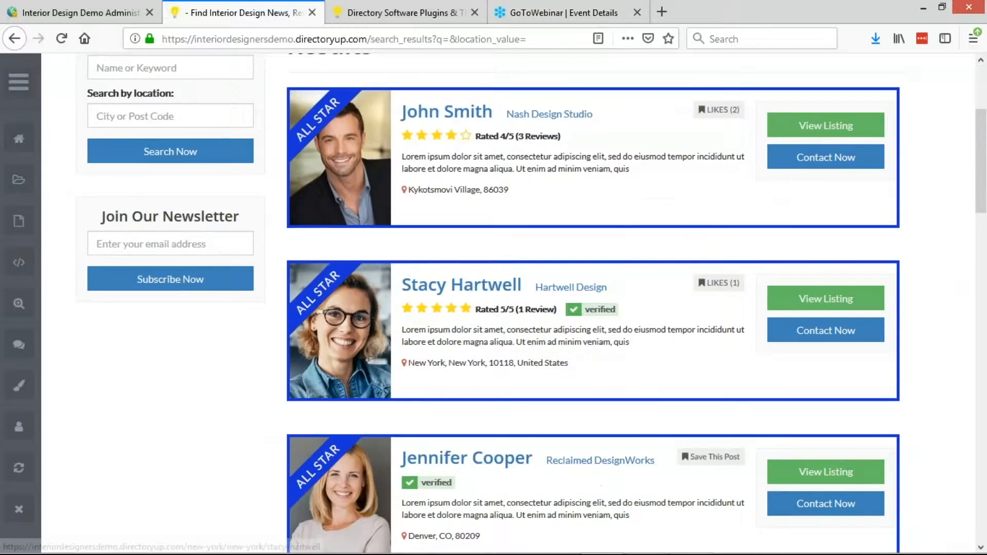
{"action": "left_click", "coordinate": [461, 285]}
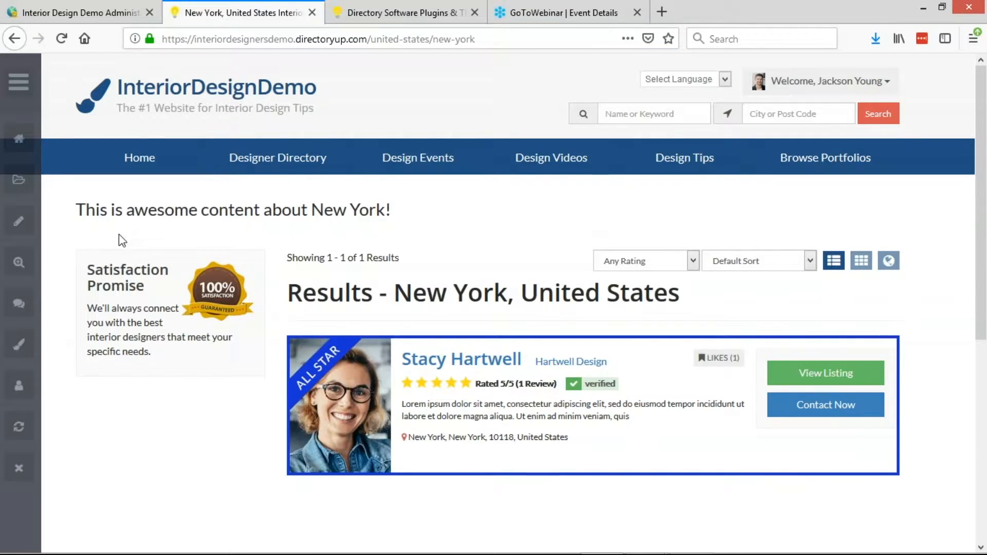
{"action": "left_click_drag", "start_coordinate": [76, 209], "coordinate": [348, 210]}
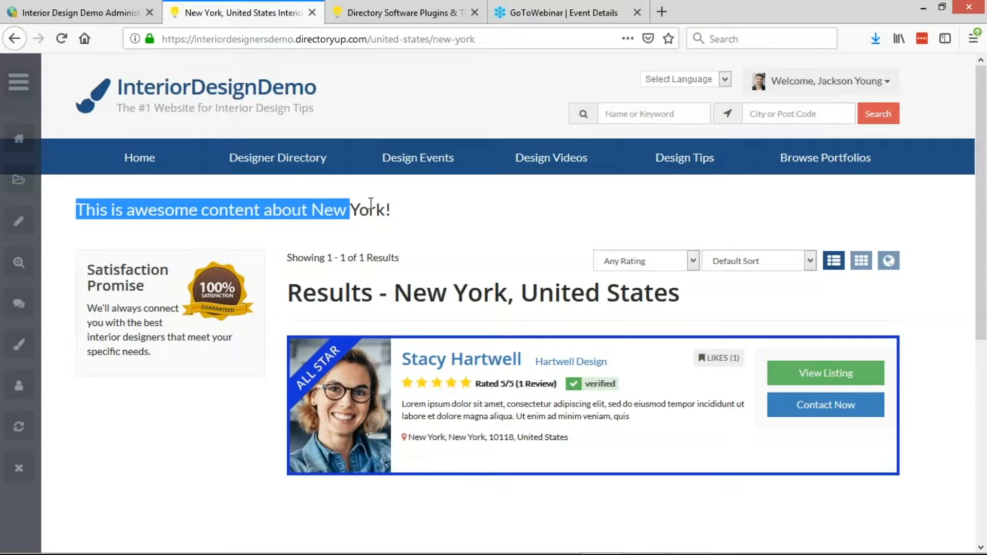
{"action": "left_click", "coordinate": [77, 210]}
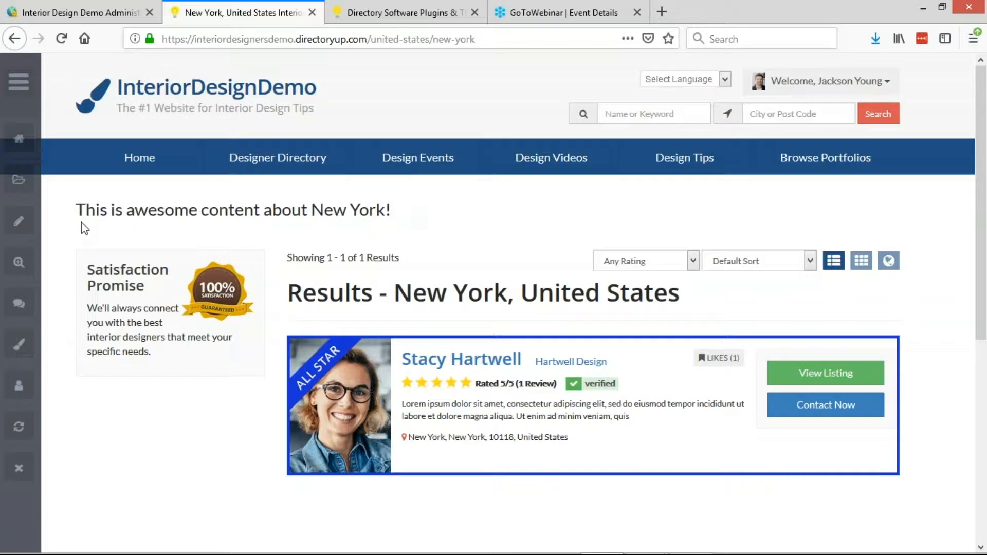
{"action": "triple_click", "coordinate": [233, 210]}
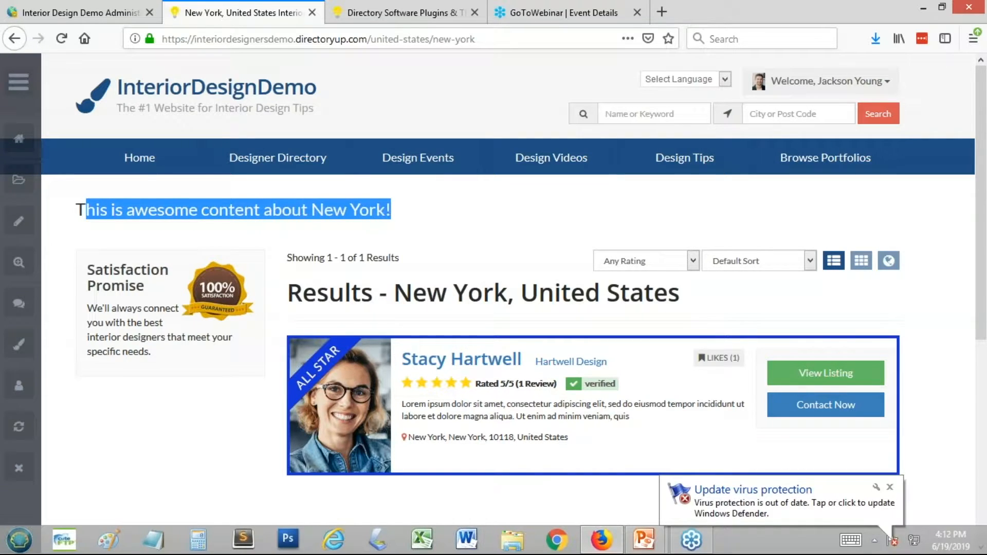
{"action": "double_click", "coordinate": [230, 210]}
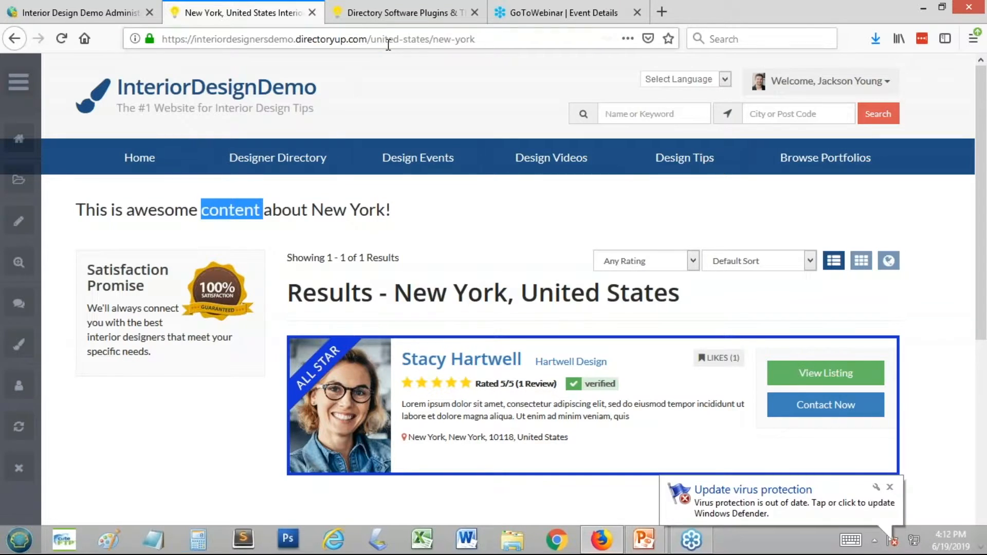
{"action": "double_click", "coordinate": [400, 38]}
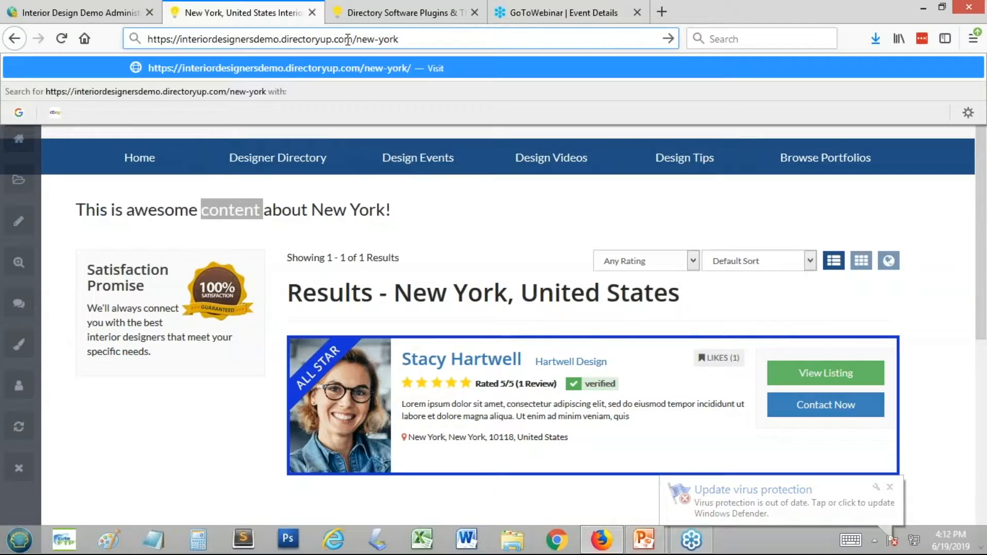
- Go to the /los-angeles URL, dismiss the Windows notification, and select los-angeles in the address
{"action": "type", "text": "login?action=loggedout"}
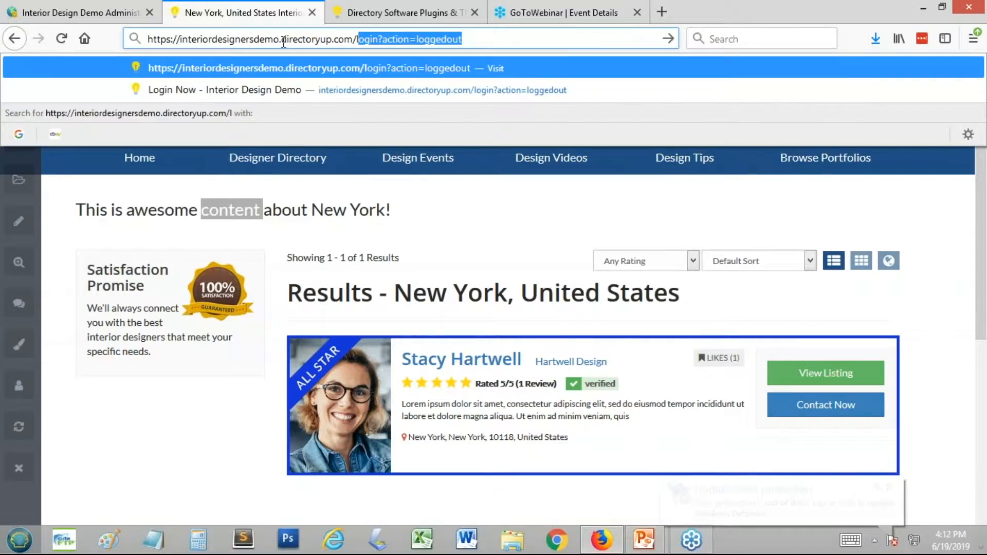
{"action": "type", "text": "los-ane"}
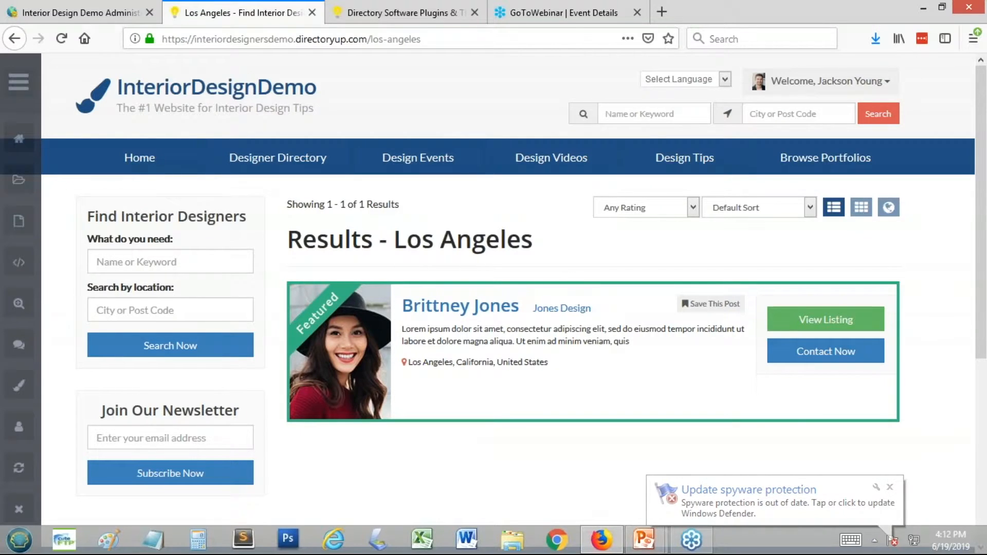
{"action": "mouse_move", "coordinate": [900, 490]}
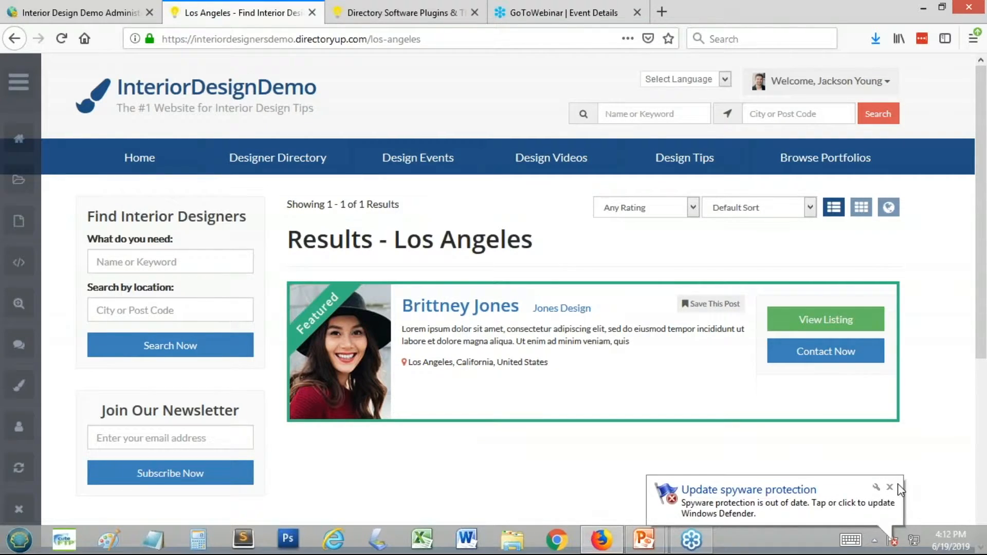
{"action": "left_click", "coordinate": [890, 487]}
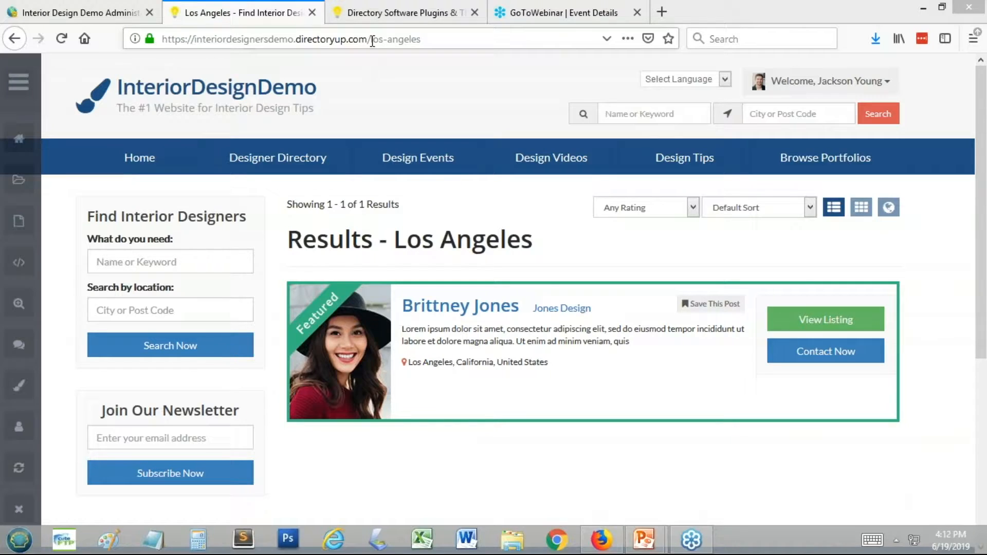
{"action": "double_click", "coordinate": [394, 39]}
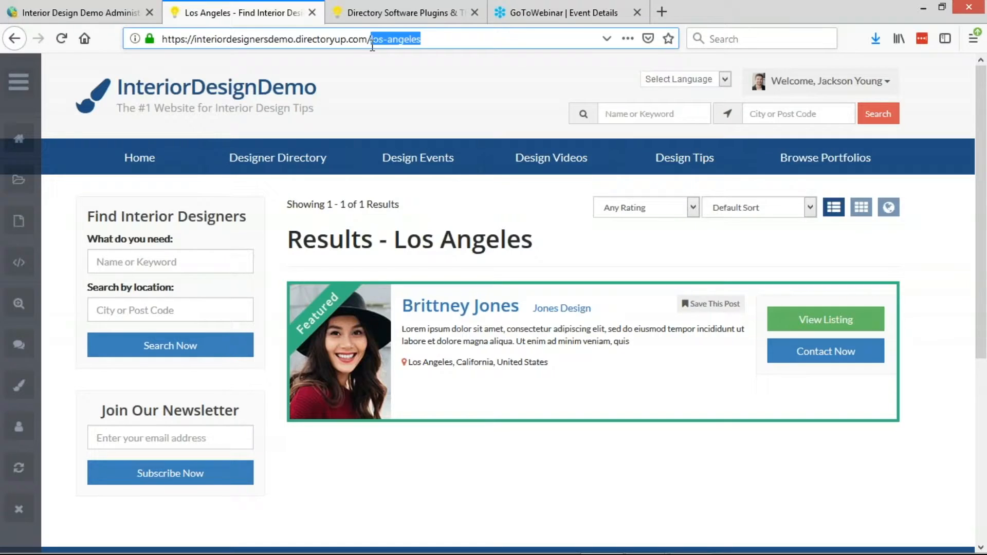
{"action": "mouse_move", "coordinate": [56, 111]}
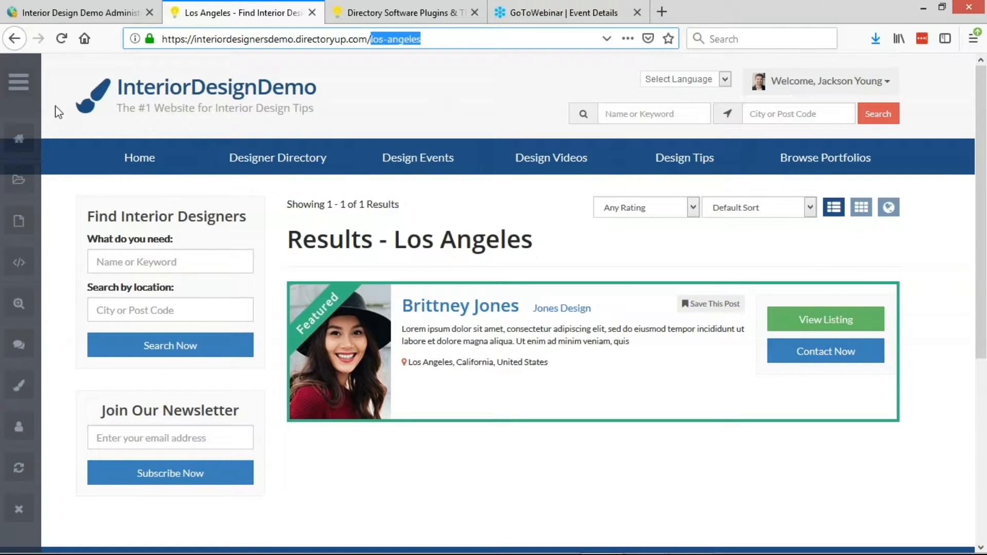
- Choose Create Static Page from the Admin Bar for the Los Angeles address
{"action": "left_click", "coordinate": [17, 81]}
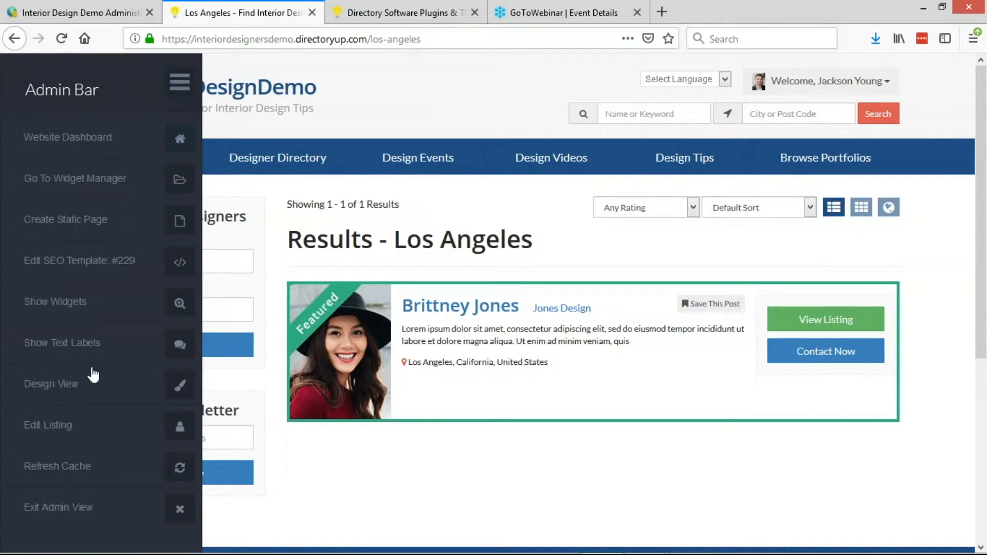
{"action": "mouse_move", "coordinate": [9, 120]}
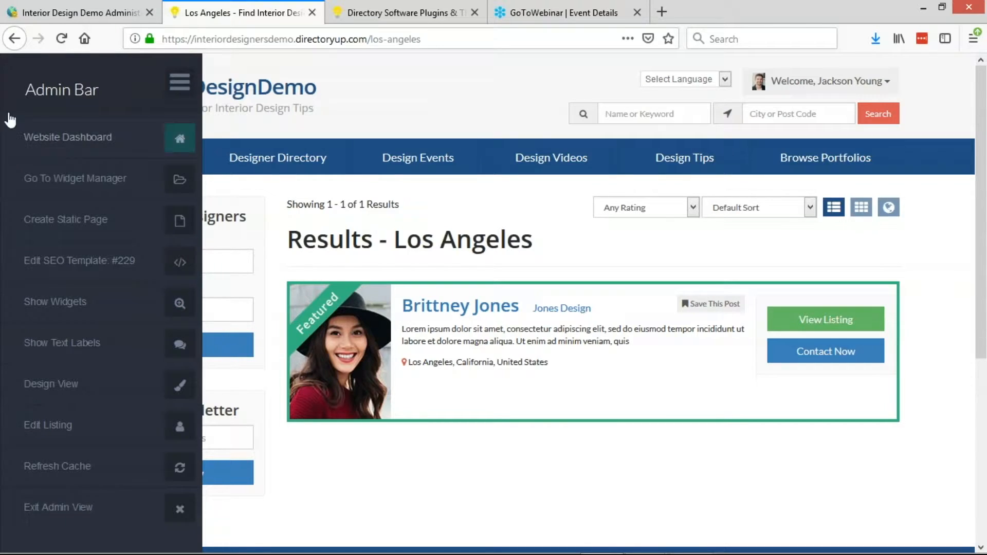
{"action": "mouse_move", "coordinate": [93, 225]}
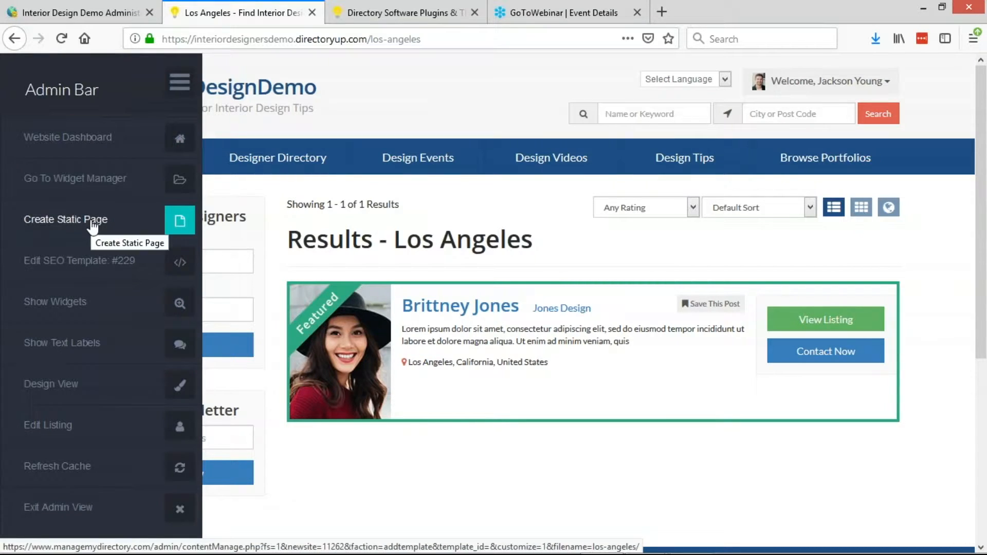
{"action": "left_click", "coordinate": [65, 220]}
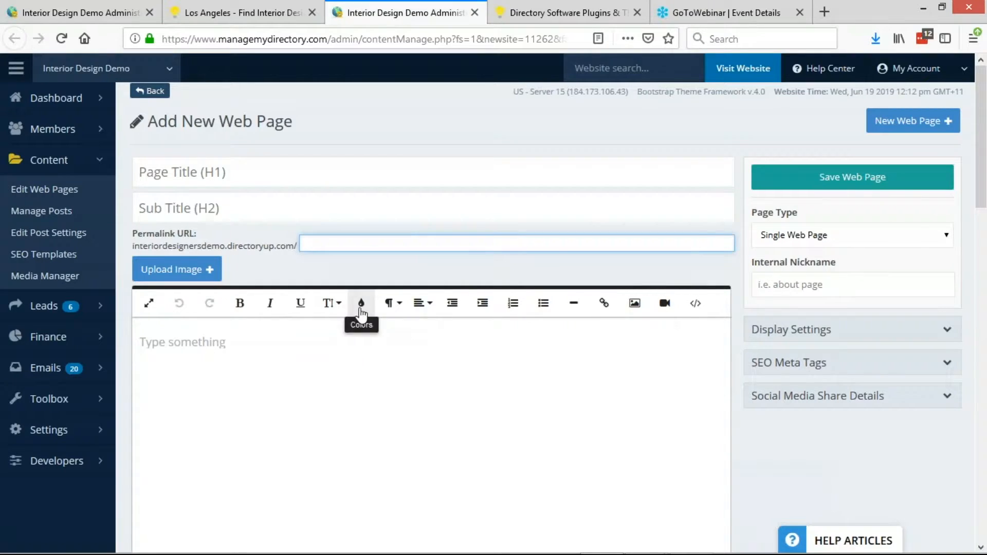
- Enter permalink los-angeles, page type Member Search Results, and nickname Los Angeles Members
{"action": "type", "text": "los-angeles"}
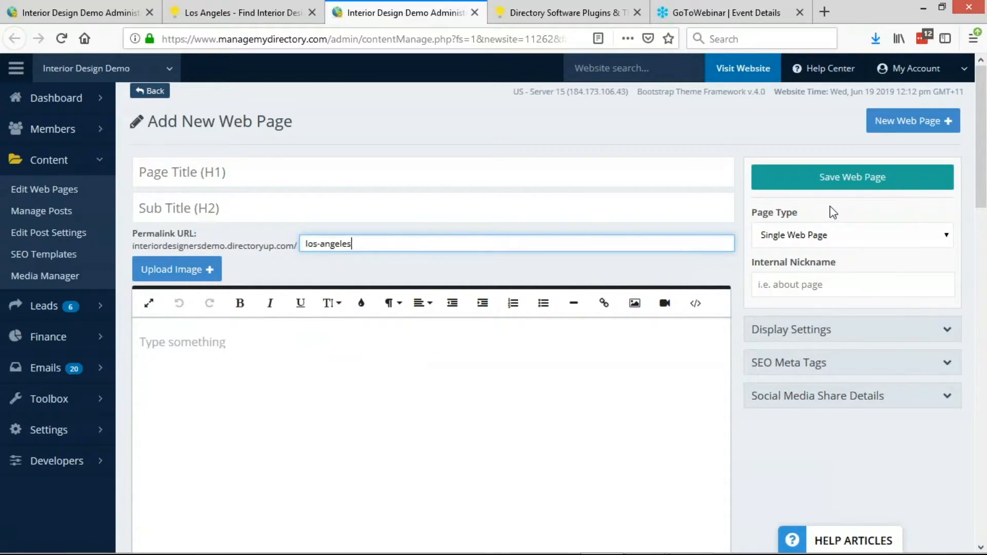
{"action": "mouse_move", "coordinate": [755, 264]}
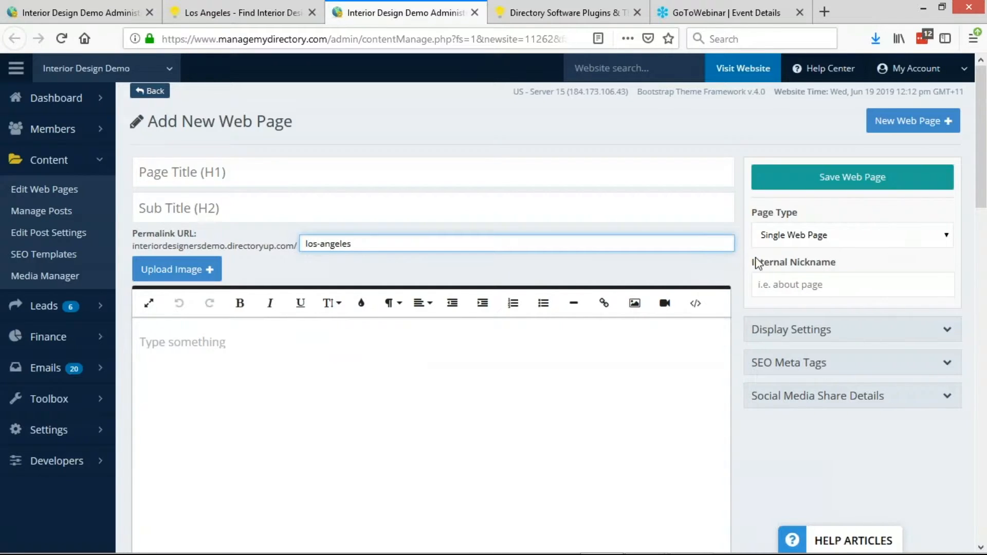
{"action": "mouse_move", "coordinate": [836, 238]}
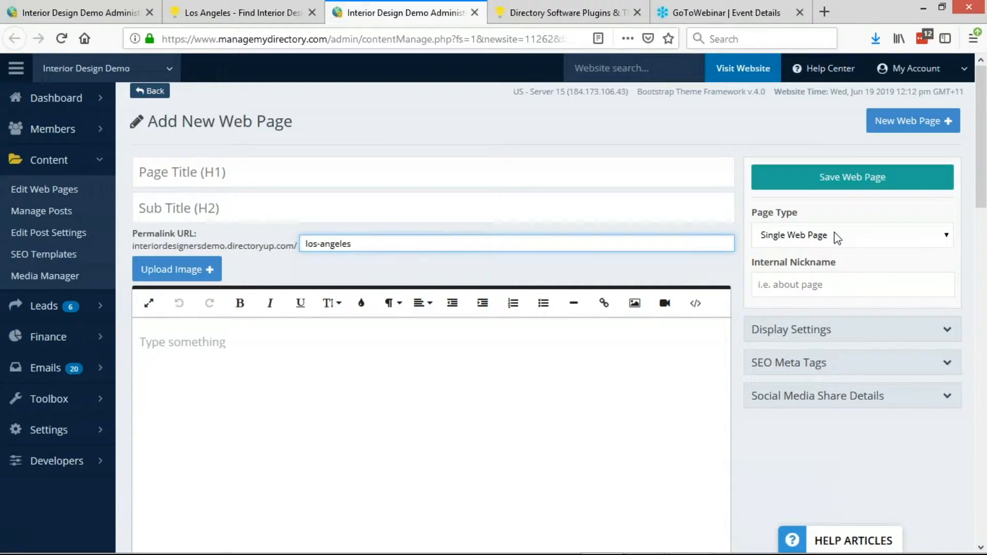
{"action": "left_click", "coordinate": [853, 235]}
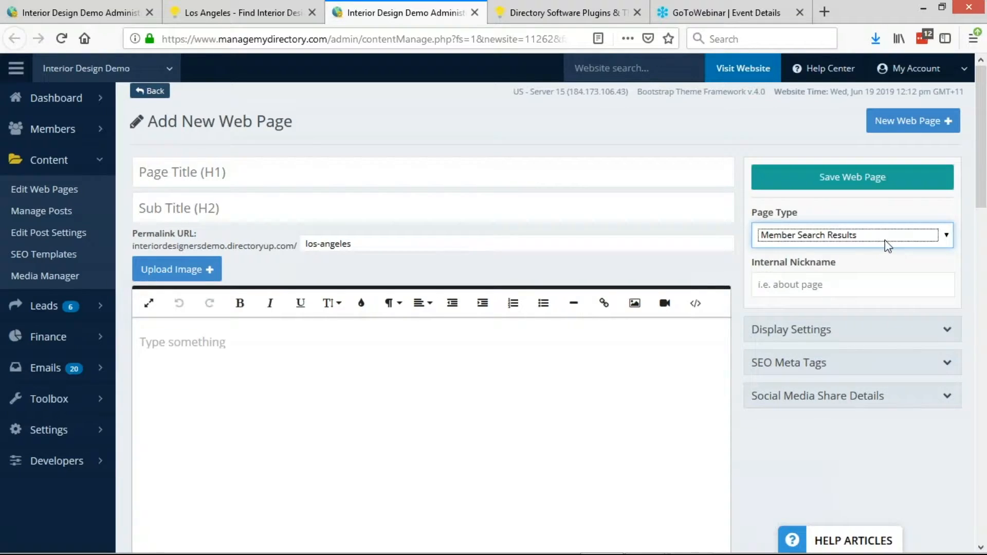
{"action": "type", "text": "L"}
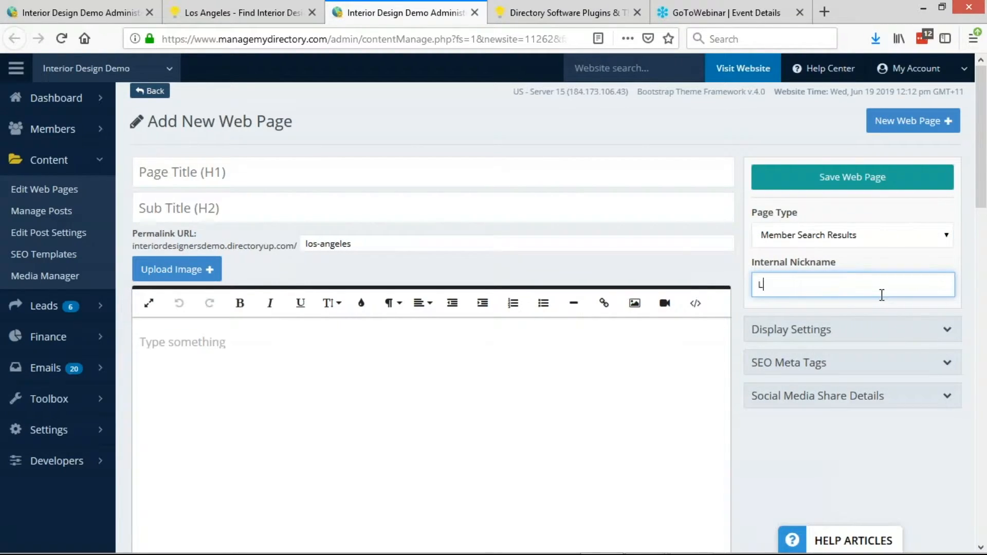
{"action": "type", "text": "os Angeles Members"}
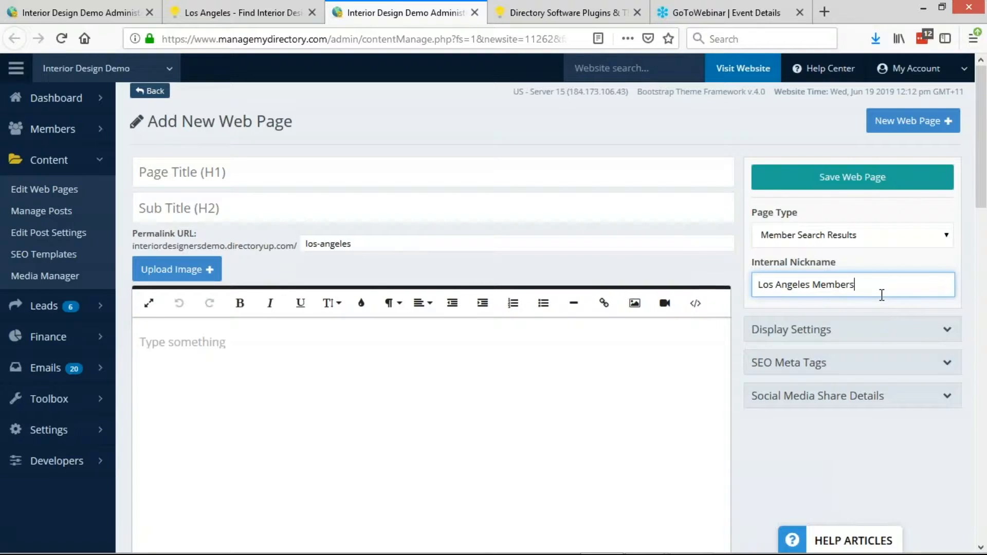
{"action": "left_click", "coordinate": [182, 342]}
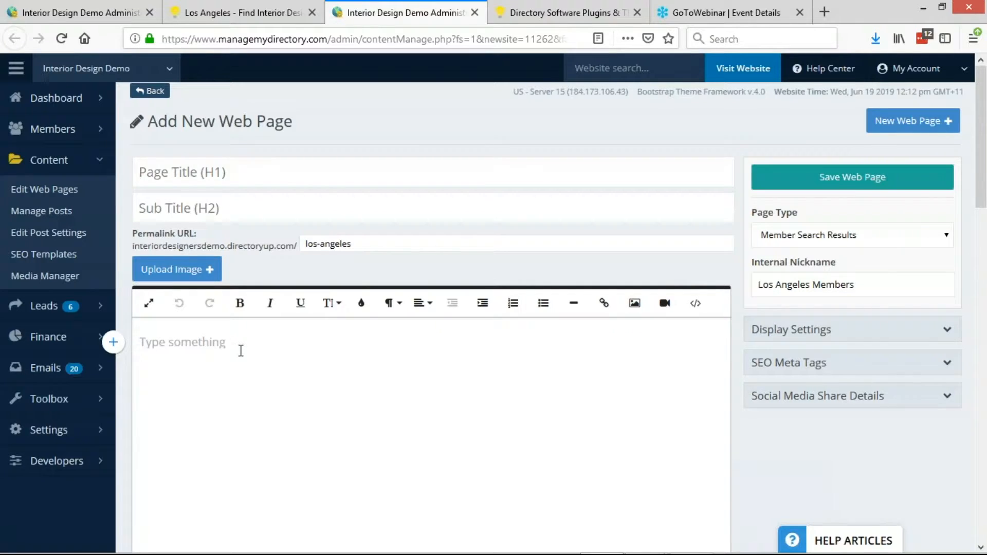
- Add 'This is amazing content about los angeles' with the skyline image, then save the page
{"action": "type", "text": "This is amazing content about"}
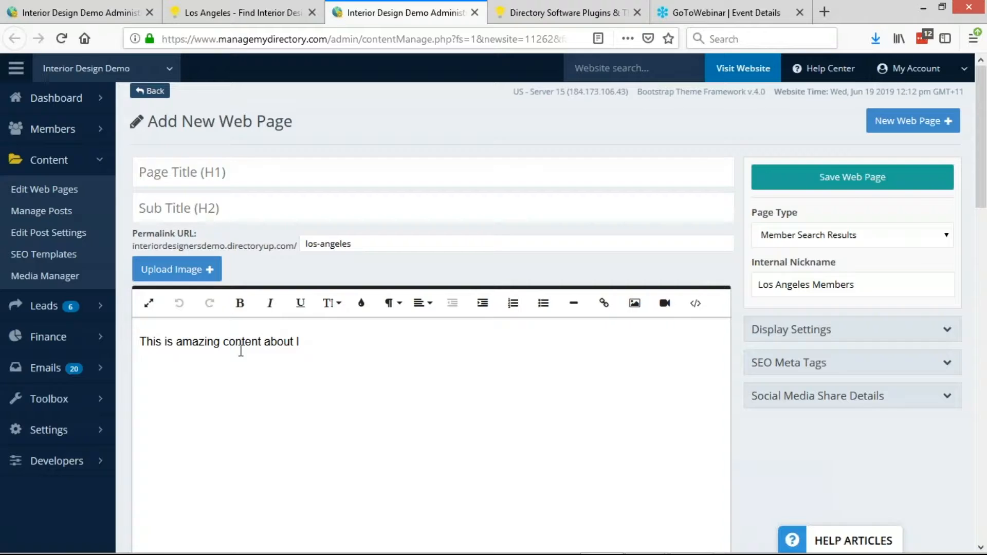
{"action": "type", "text": "os anegels"}
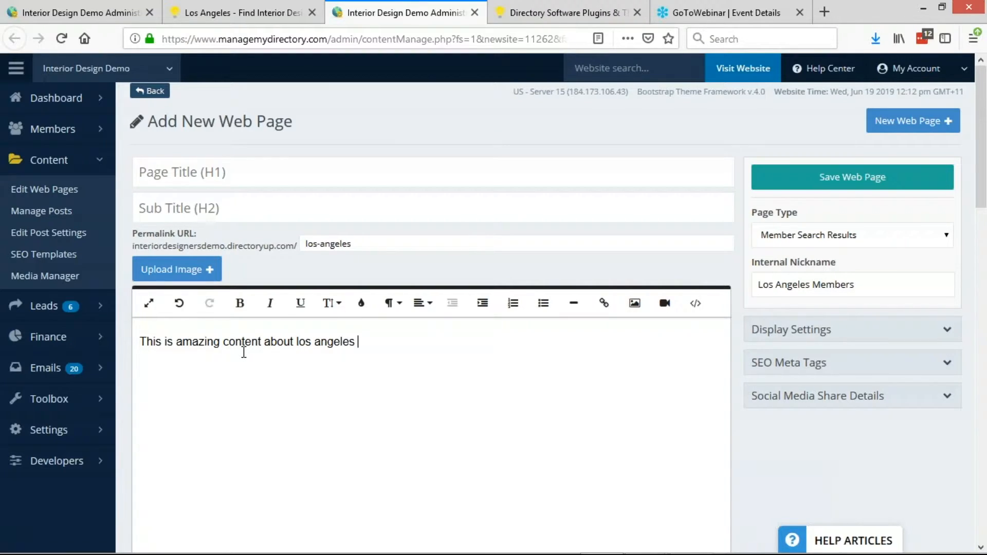
{"action": "mouse_move", "coordinate": [634, 303]}
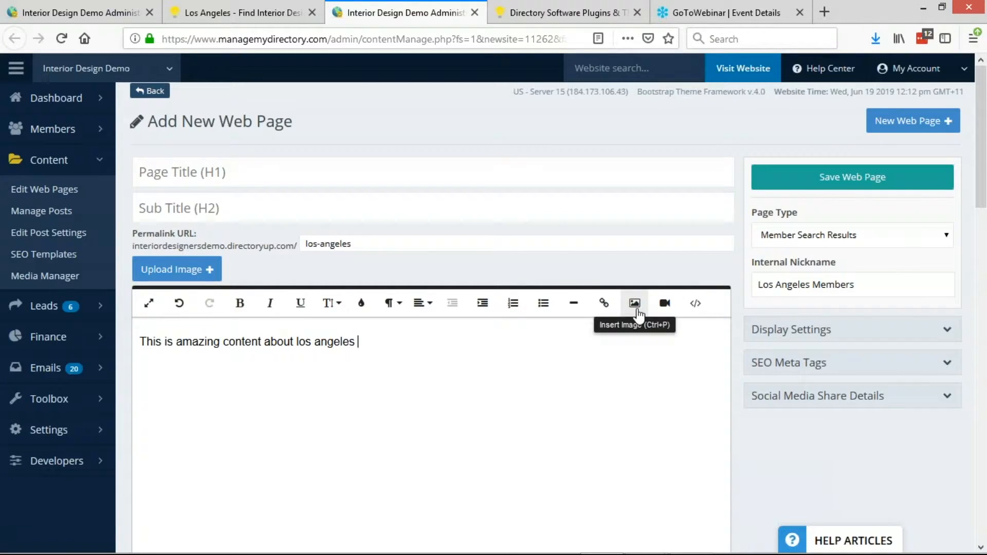
{"action": "left_click", "coordinate": [634, 302]}
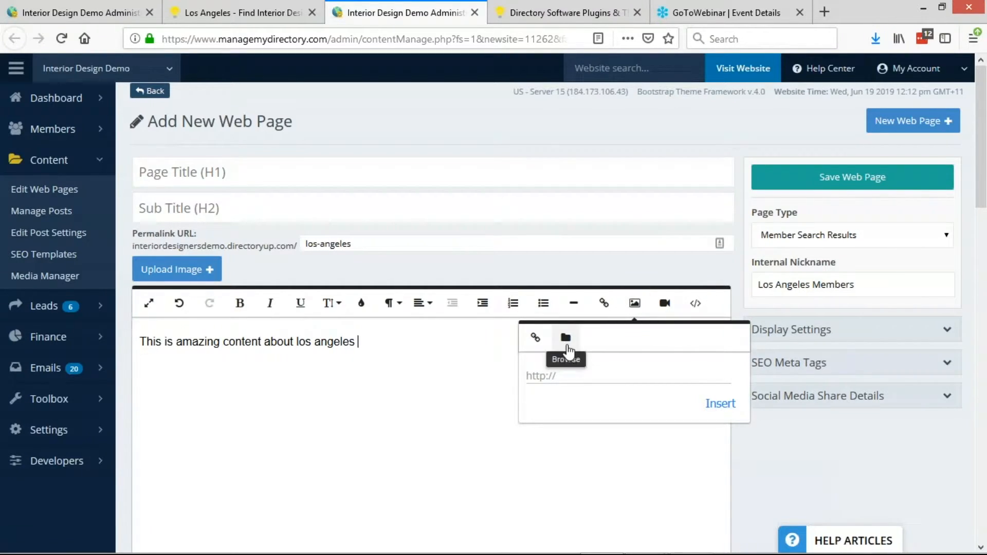
{"action": "left_click", "coordinate": [565, 337]}
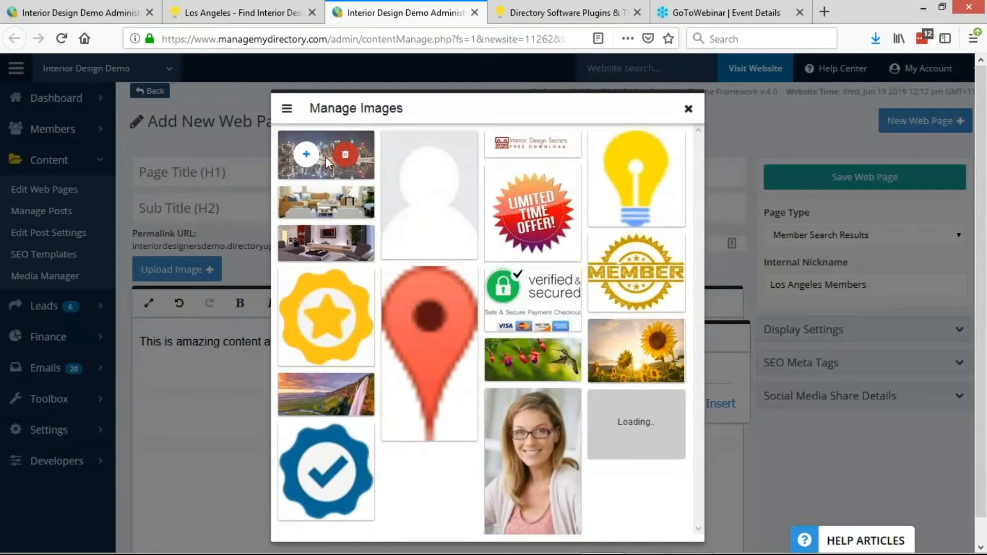
{"action": "left_click", "coordinate": [306, 154]}
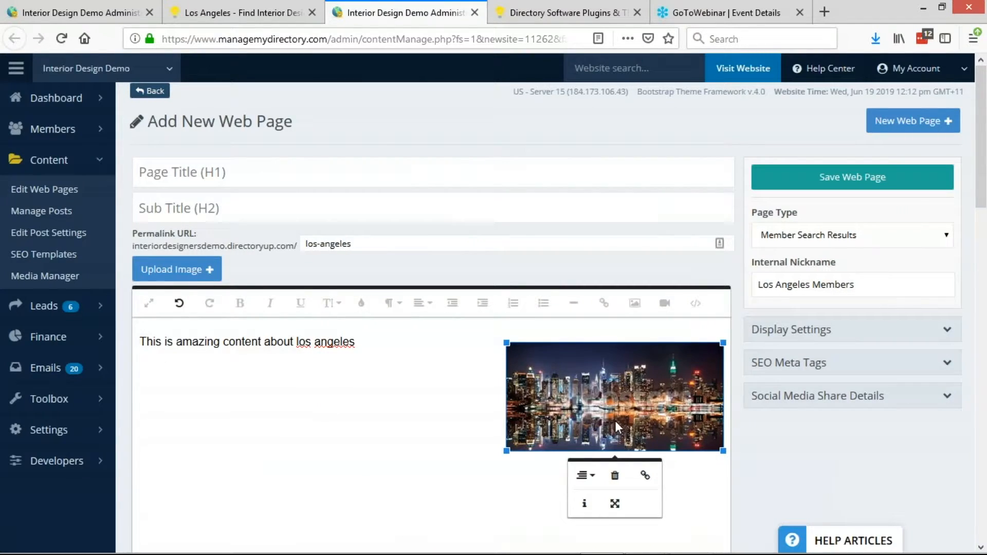
{"action": "mouse_move", "coordinate": [821, 186]}
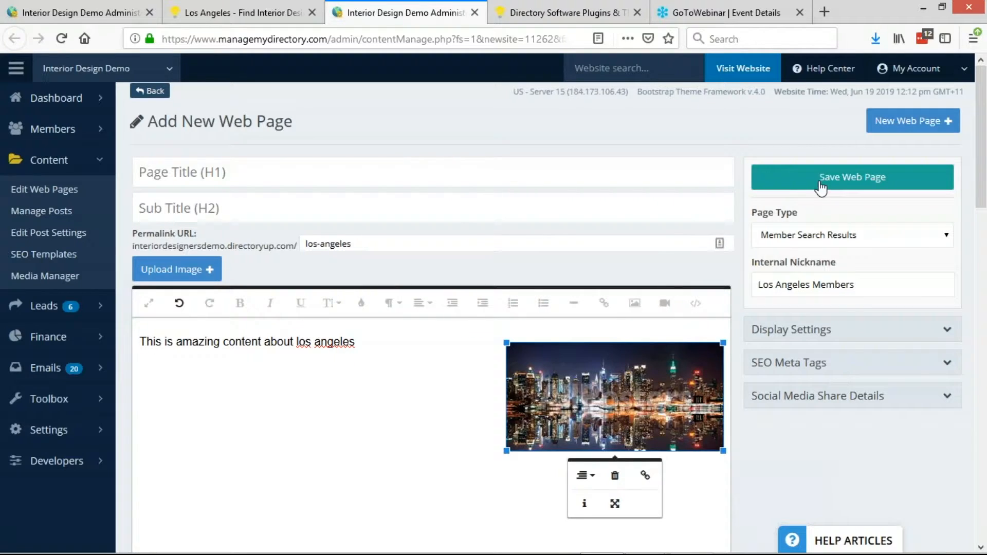
{"action": "left_click", "coordinate": [853, 177]}
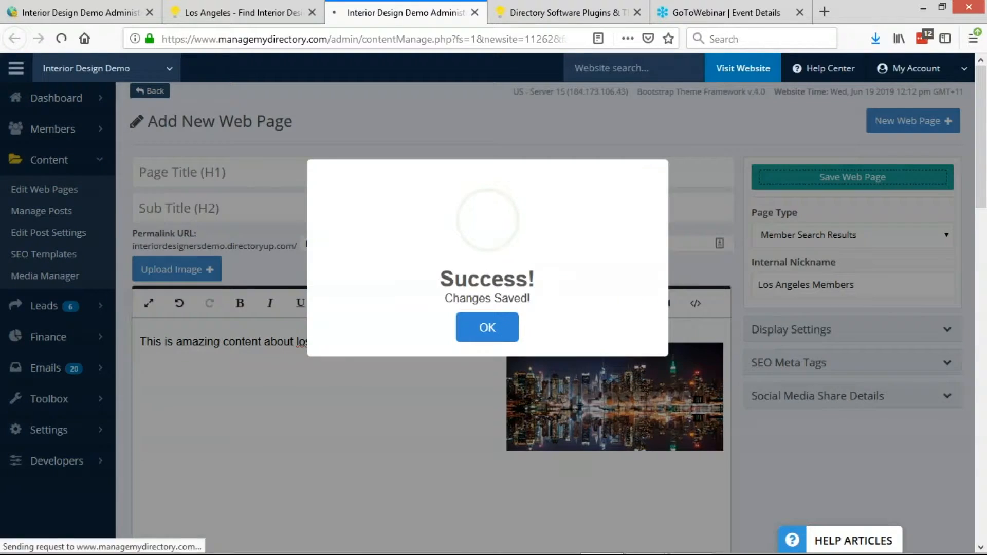
{"action": "left_click", "coordinate": [487, 327]}
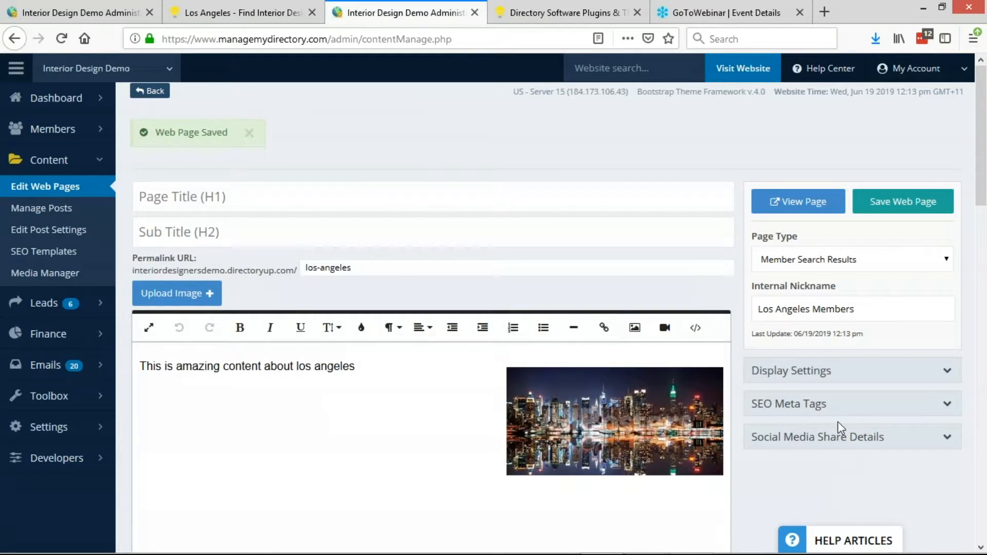
{"action": "mouse_move", "coordinate": [798, 202]}
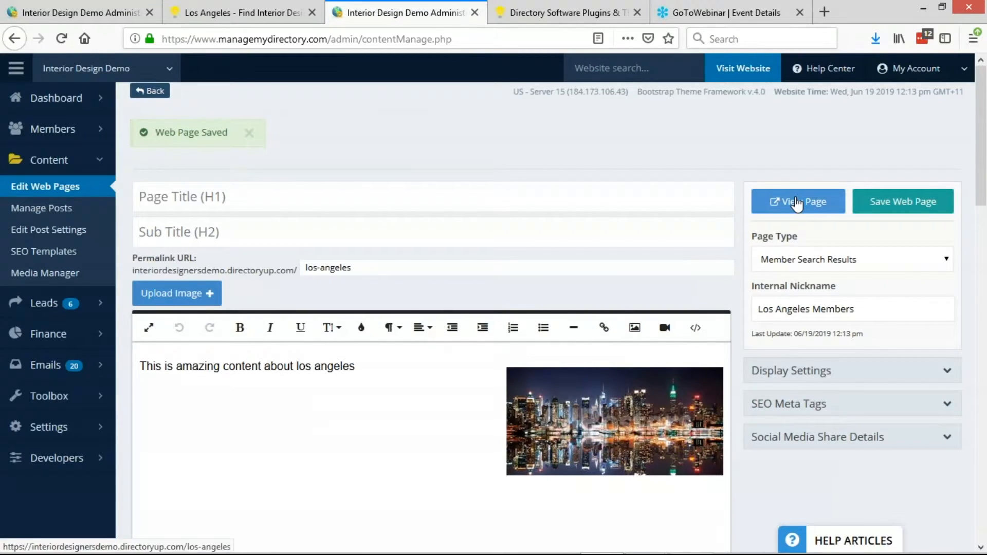
- View the live Los Angeles page and check the Read More tab, then return to admin
{"action": "left_click", "coordinate": [798, 201]}
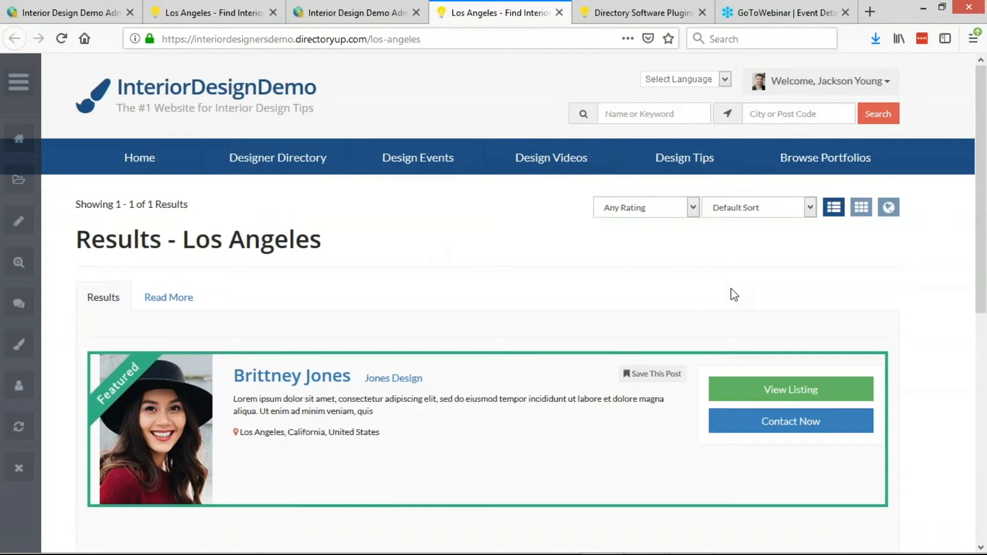
{"action": "scroll", "scroll_direction": "down", "scroll_amount": 3}
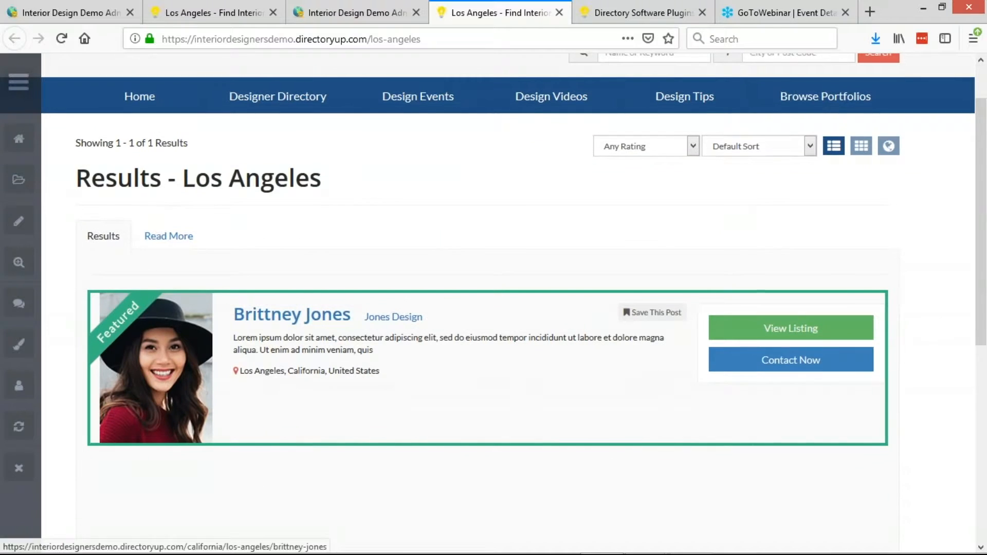
{"action": "left_click", "coordinate": [168, 236]}
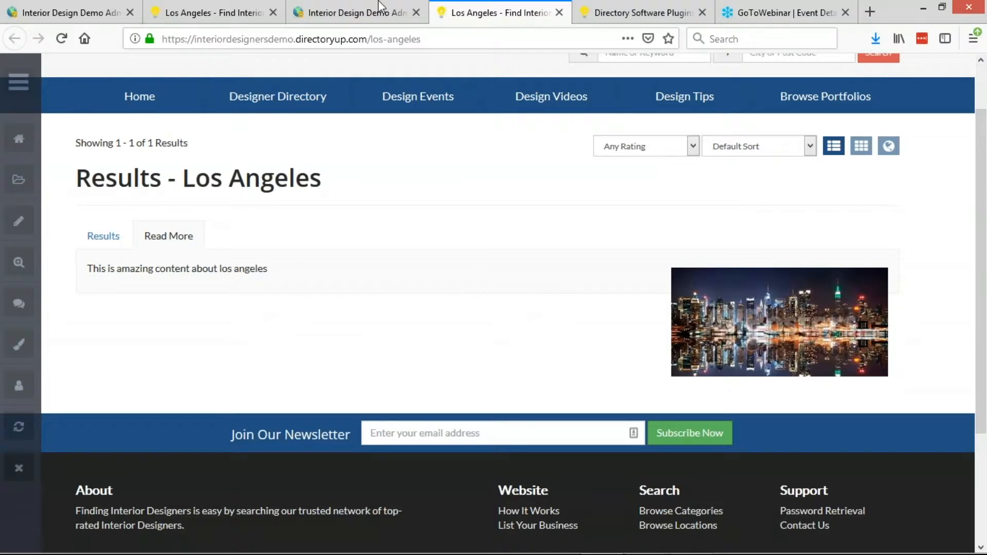
{"action": "left_click", "coordinate": [354, 11]}
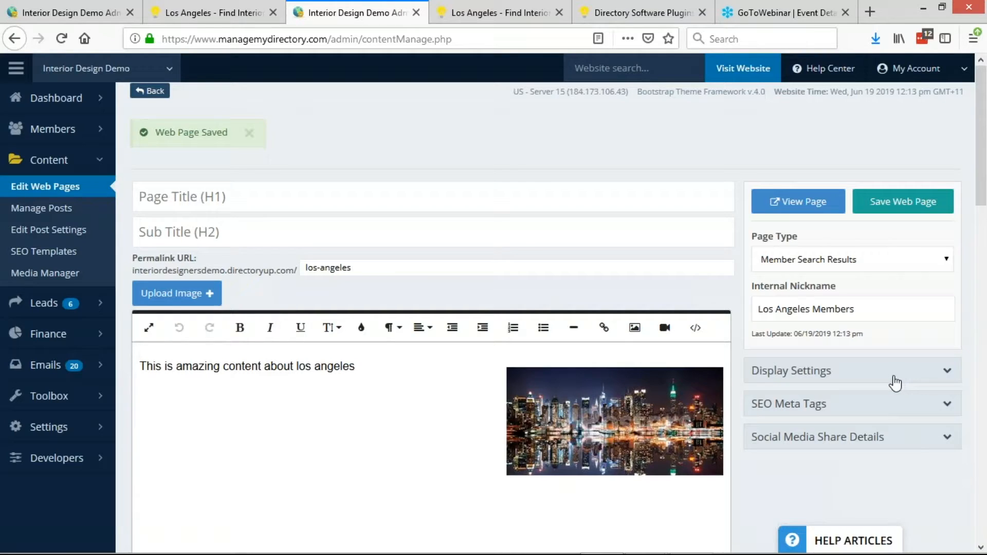
{"action": "mouse_move", "coordinate": [224, 261]}
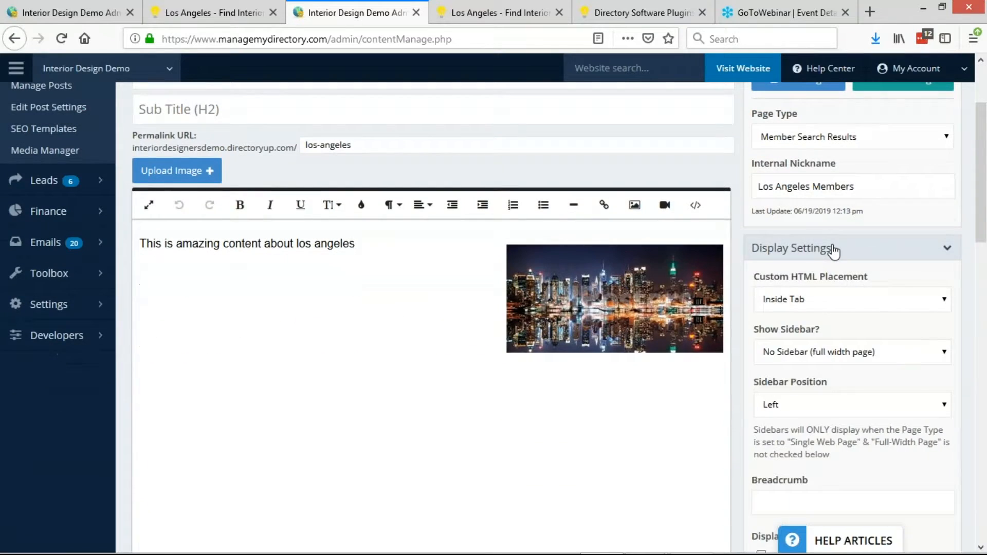
{"action": "mouse_move", "coordinate": [874, 309]}
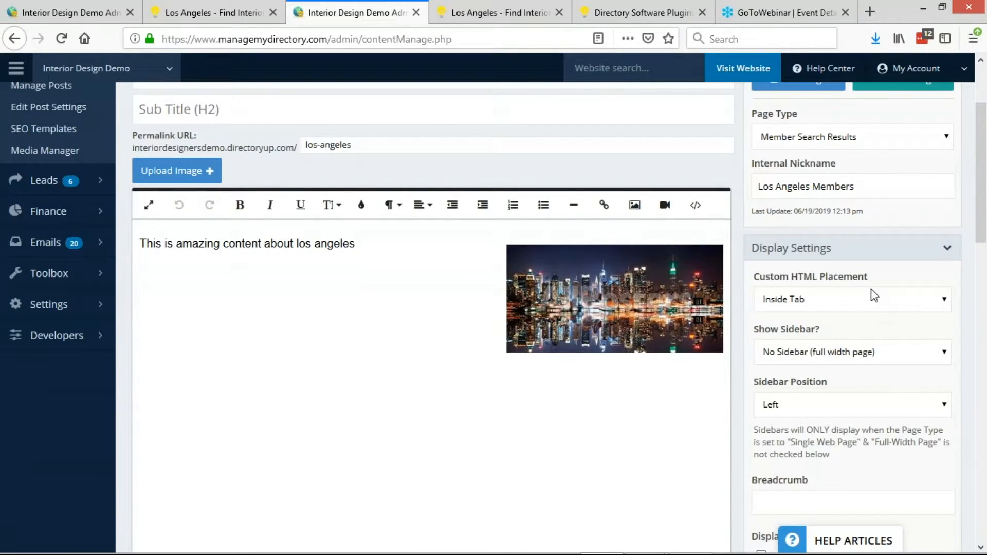
{"action": "mouse_move", "coordinate": [758, 338]}
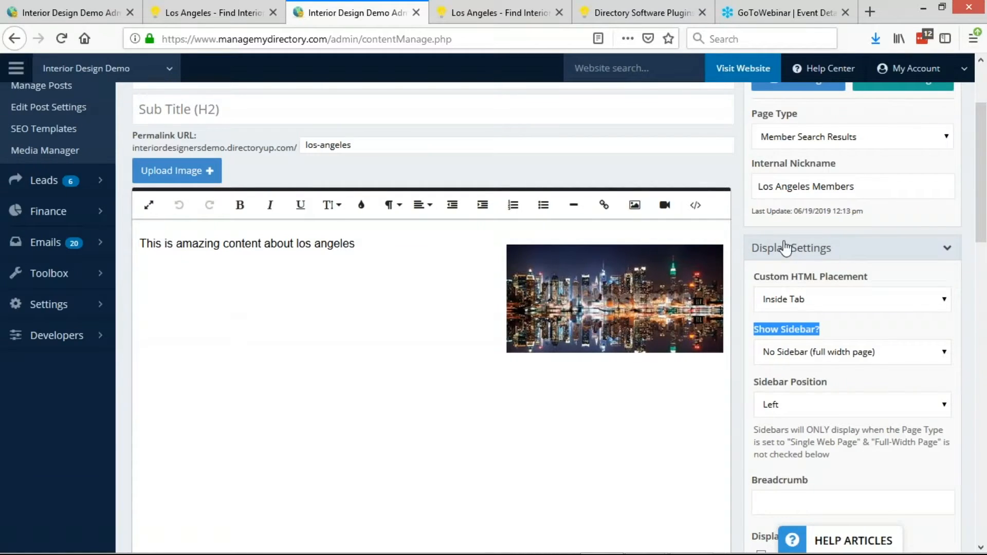
- Set Show Sidebar to Lead Page Sidebar positioned Right, then return to the live page
{"action": "left_click", "coordinate": [851, 352]}
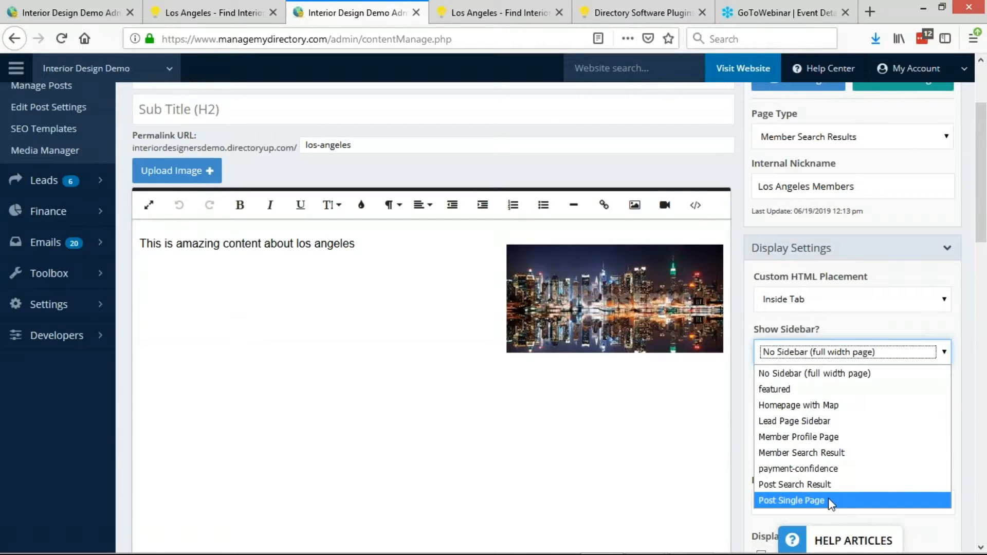
{"action": "mouse_move", "coordinate": [829, 424]}
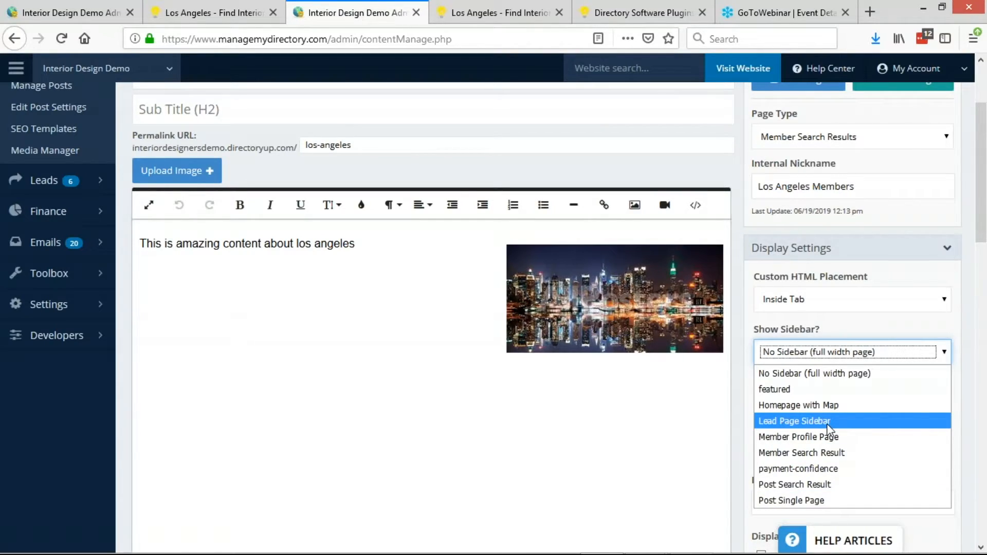
{"action": "mouse_move", "coordinate": [826, 428]}
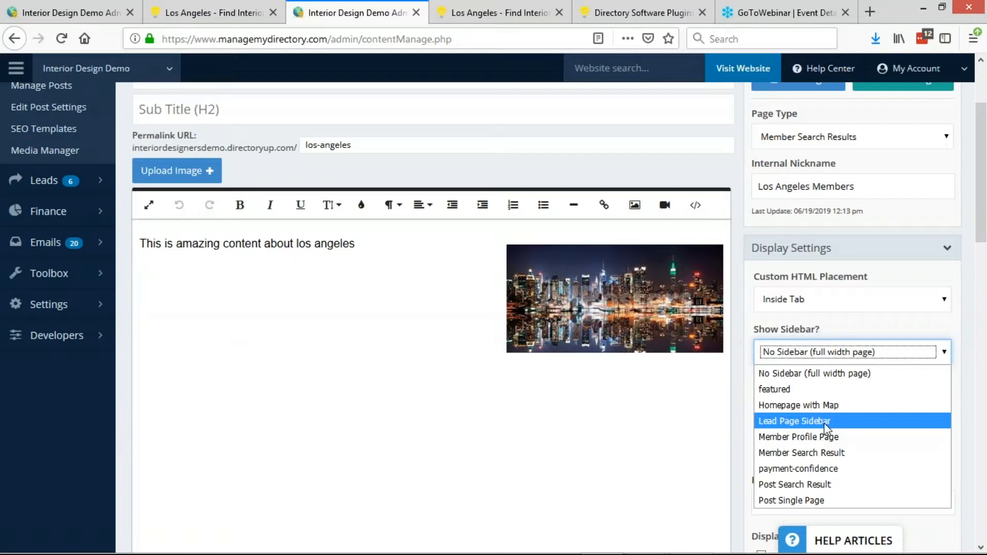
{"action": "left_click", "coordinate": [795, 422]}
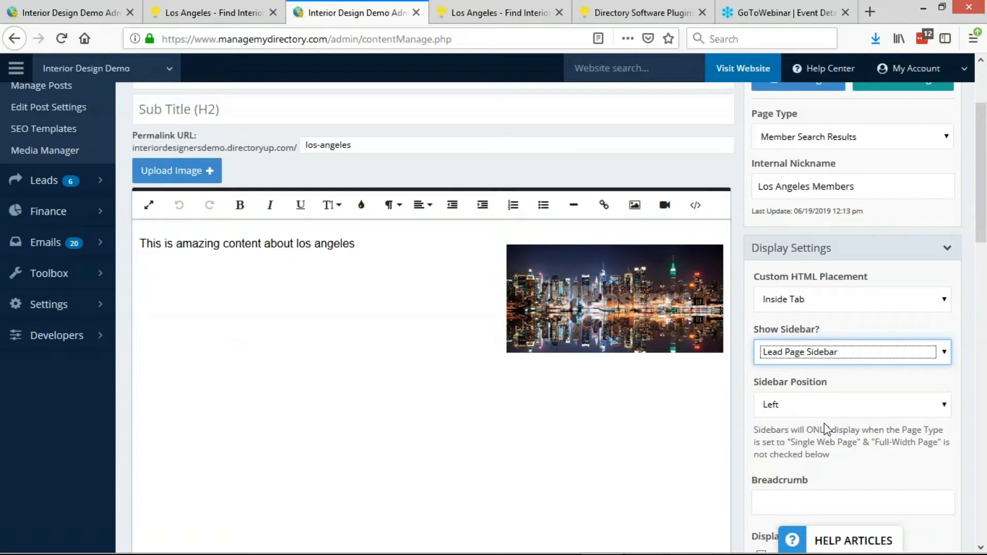
{"action": "left_click", "coordinate": [852, 404]}
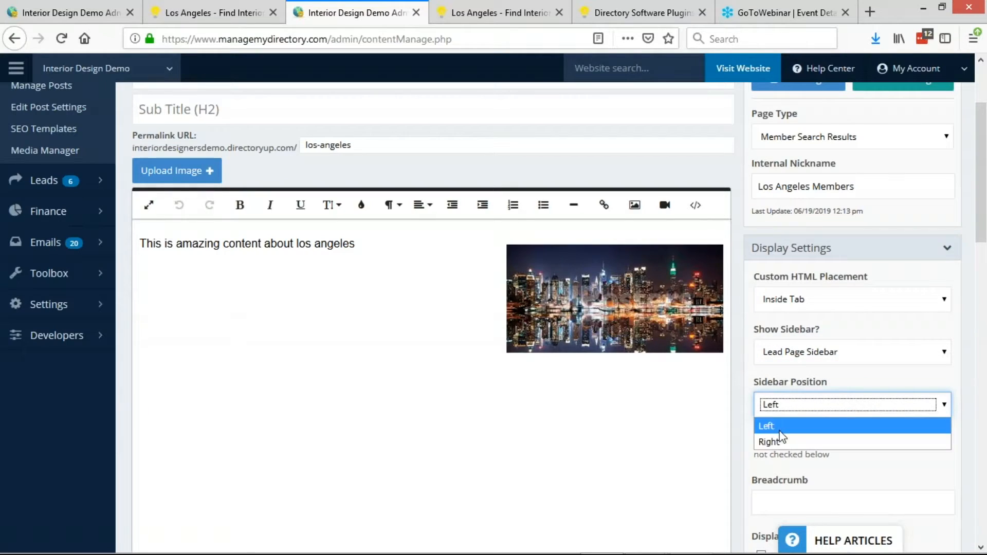
{"action": "mouse_move", "coordinate": [801, 439]}
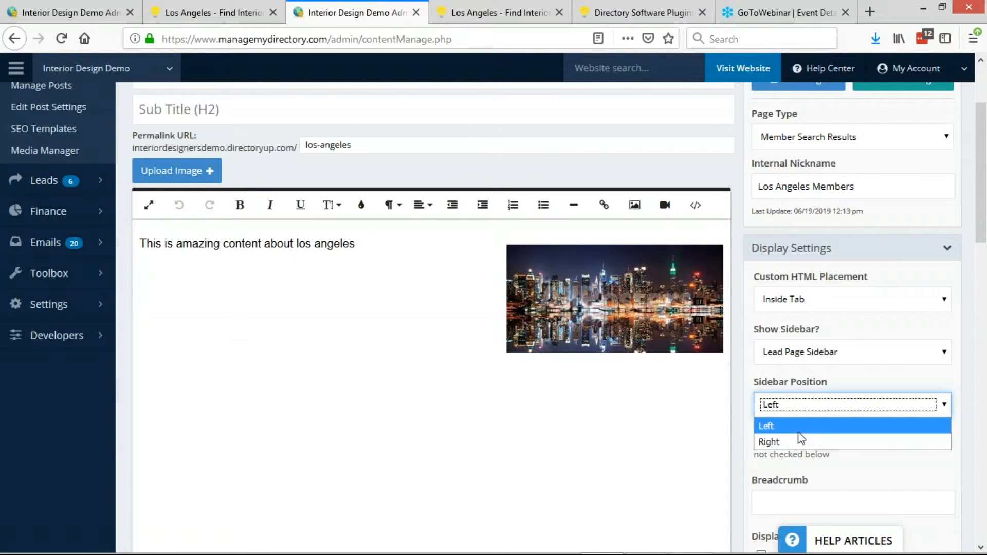
{"action": "left_click", "coordinate": [769, 442]}
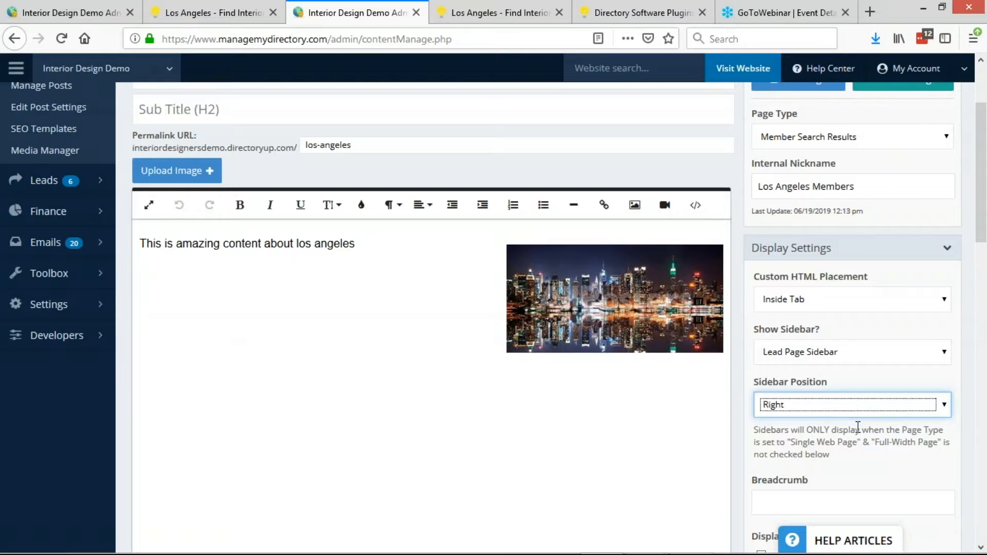
{"action": "mouse_move", "coordinate": [826, 390]}
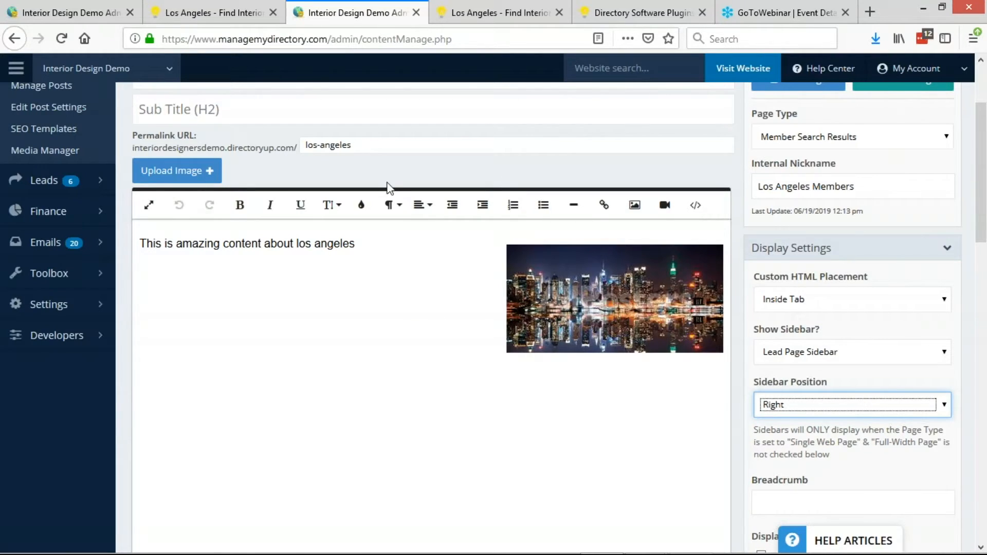
{"action": "left_click", "coordinate": [500, 13]}
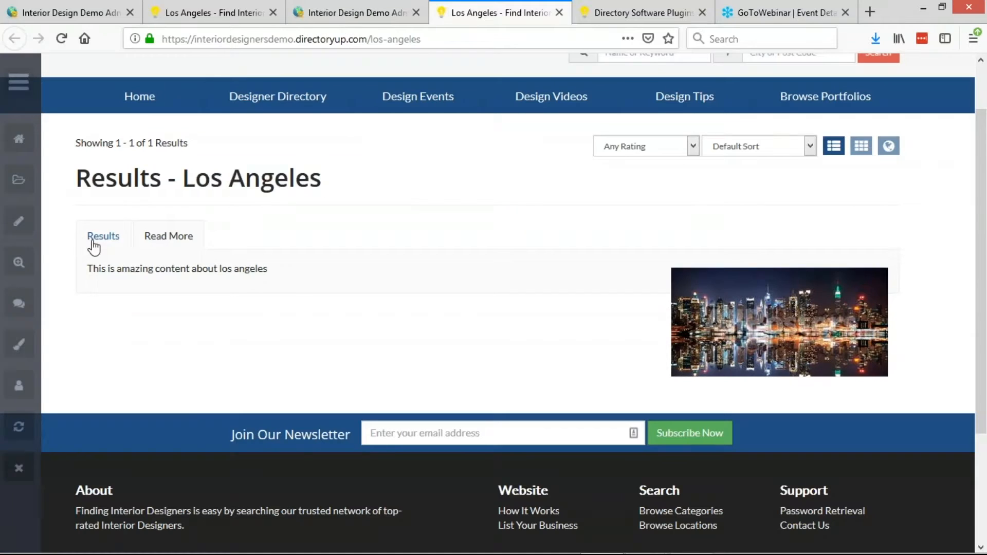
- Return to the Results listing, then reopen the live Los Angeles page to check placement
{"action": "left_click", "coordinate": [103, 236]}
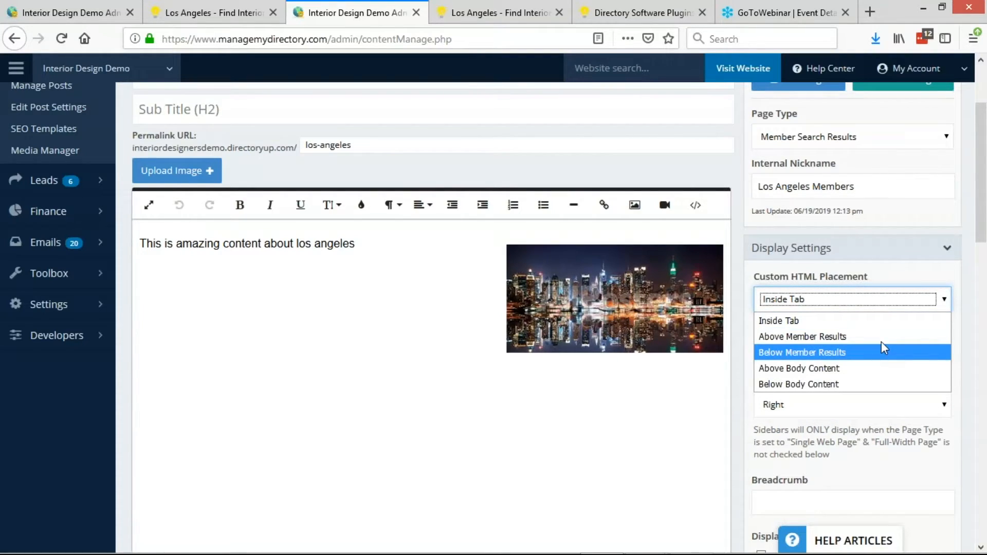
{"action": "mouse_move", "coordinate": [885, 359]}
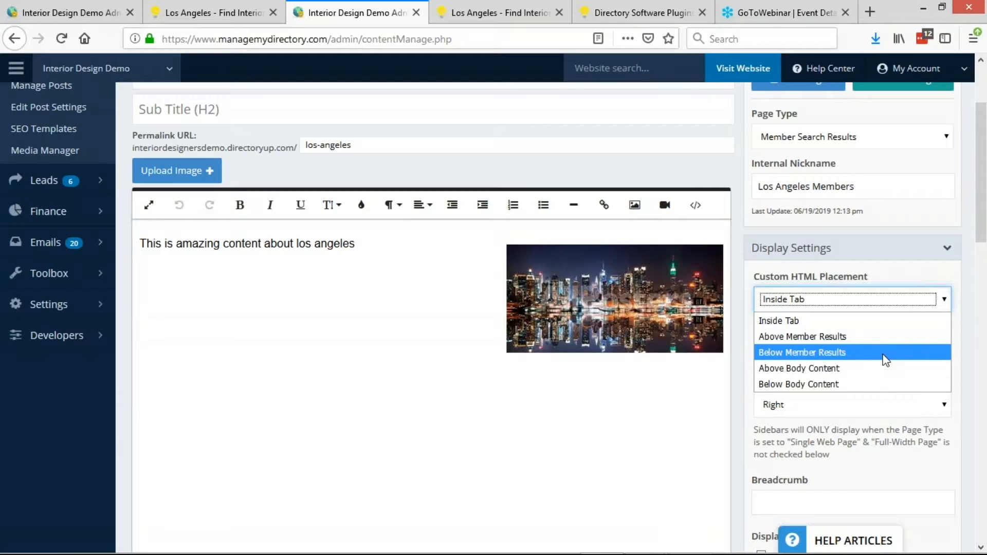
{"action": "mouse_move", "coordinate": [885, 369]}
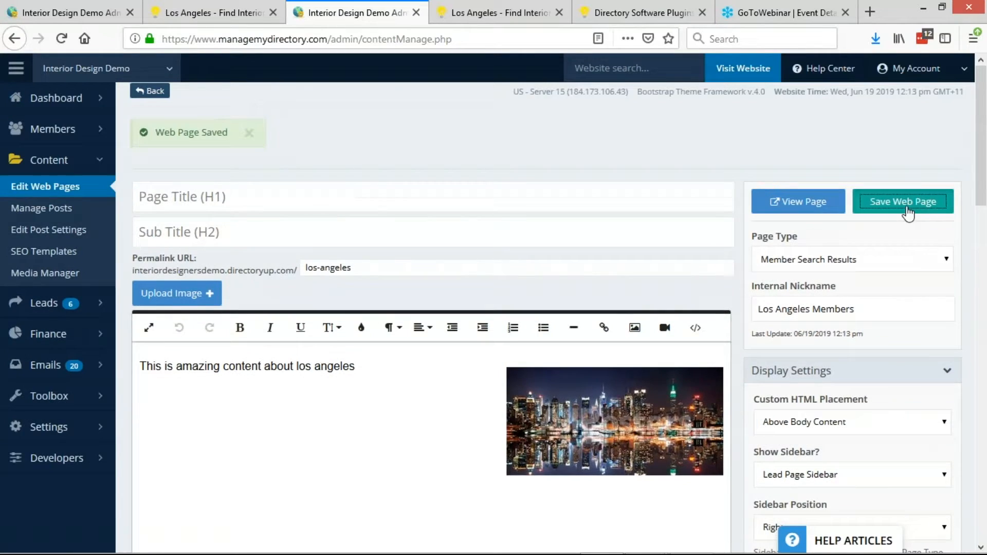
{"action": "left_click", "coordinate": [498, 12]}
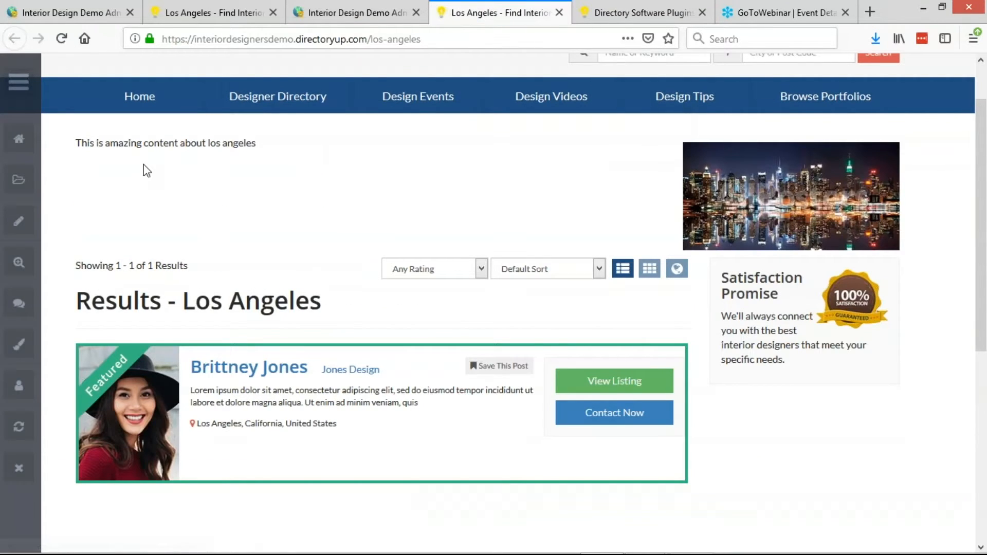
{"action": "left_click_drag", "start_coordinate": [90, 143], "coordinate": [257, 143]}
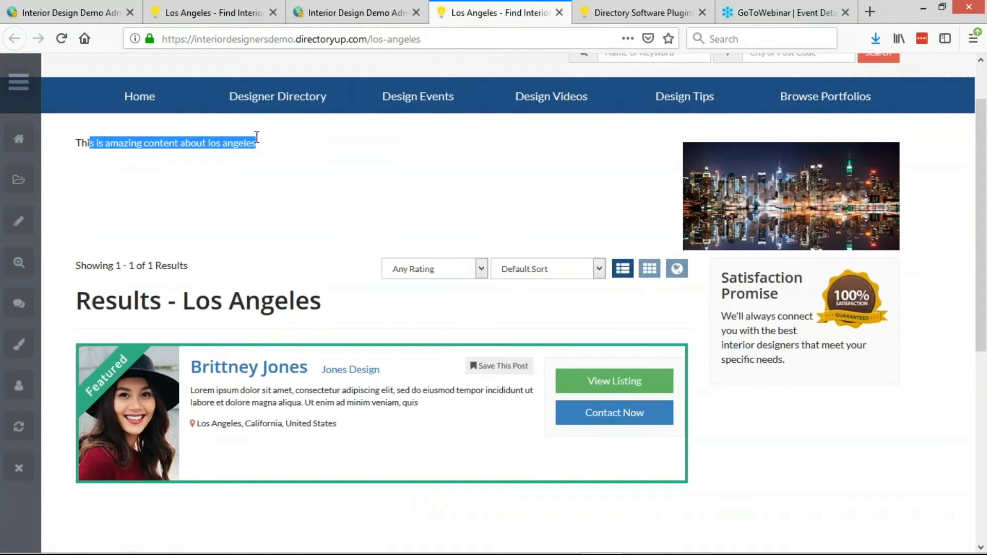
{"action": "mouse_move", "coordinate": [687, 184]}
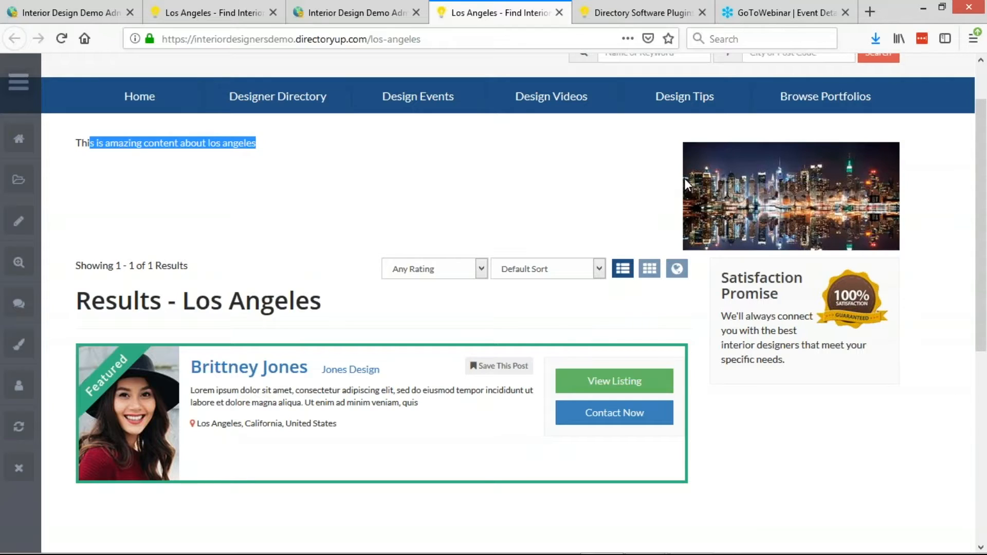
{"action": "mouse_move", "coordinate": [744, 231]}
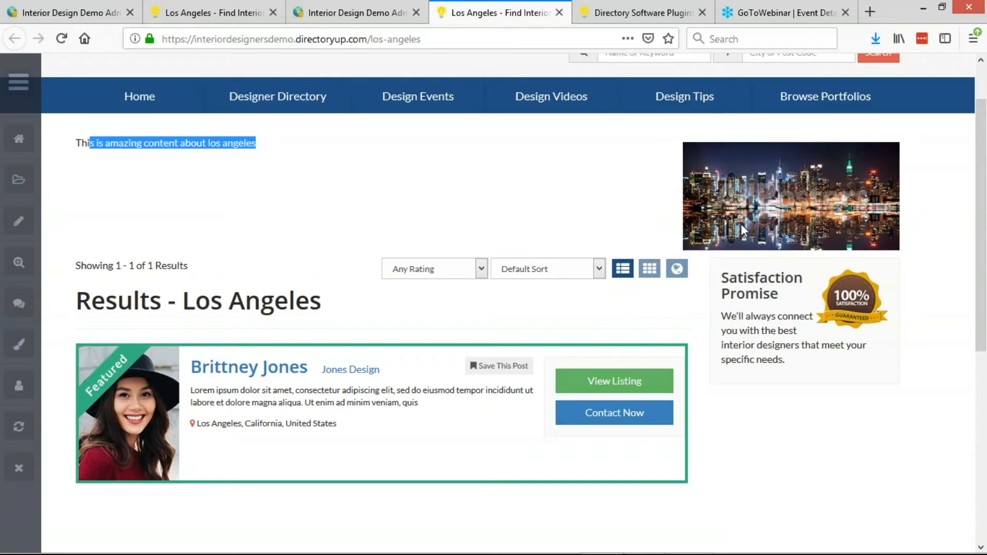
{"action": "left_click", "coordinate": [292, 201]}
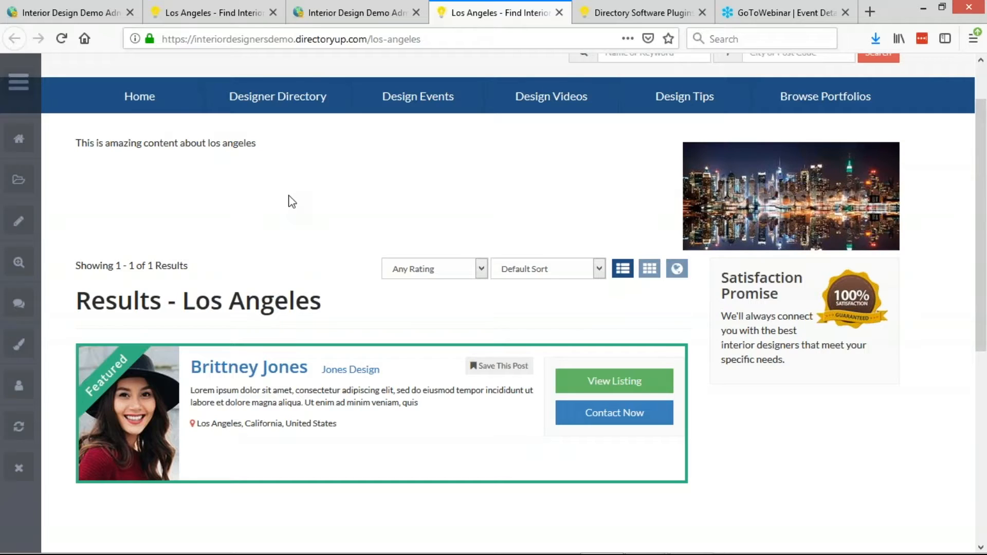
{"action": "mouse_move", "coordinate": [275, 153]}
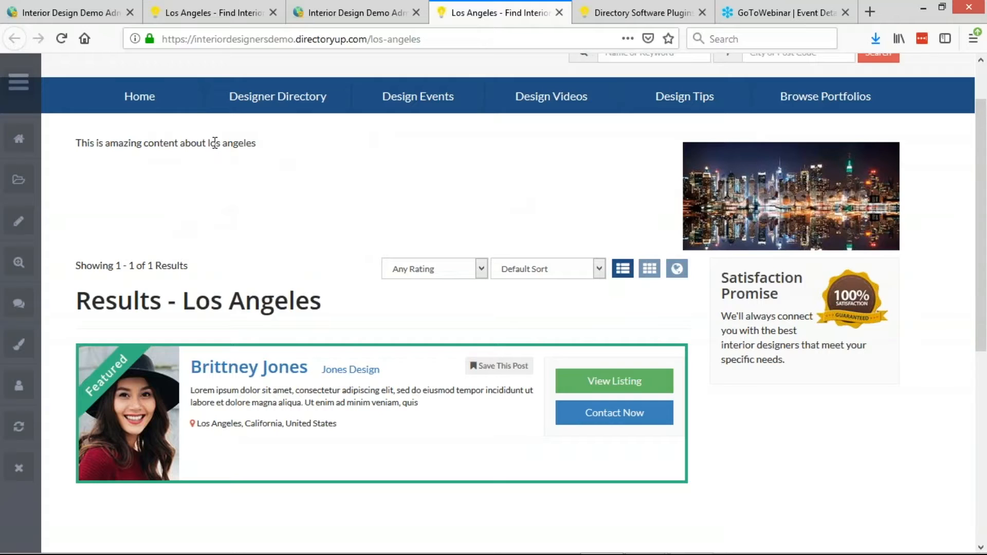
{"action": "key", "text": "F12"}
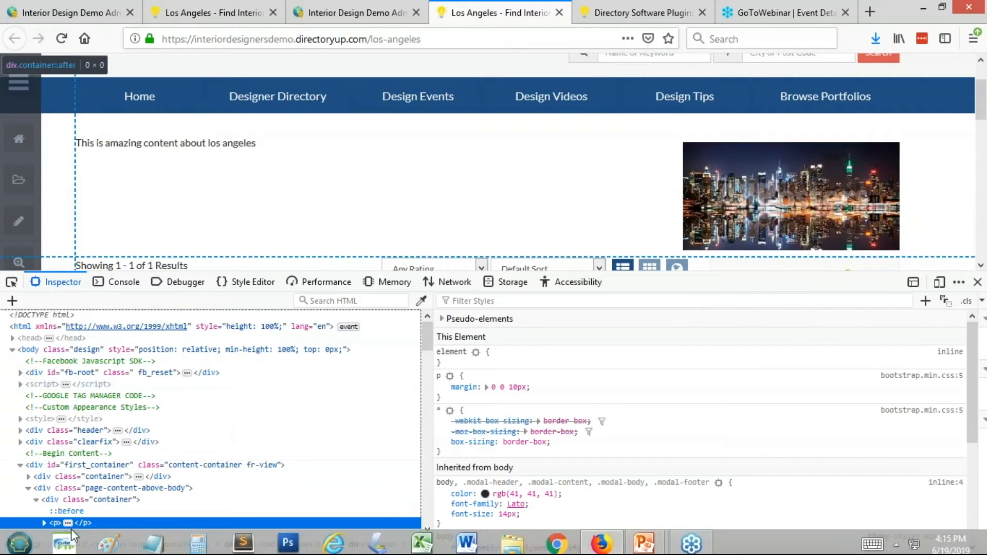
- Select the page-content-above-body div in the Inspector, then close developer tools
{"action": "left_click", "coordinate": [103, 488]}
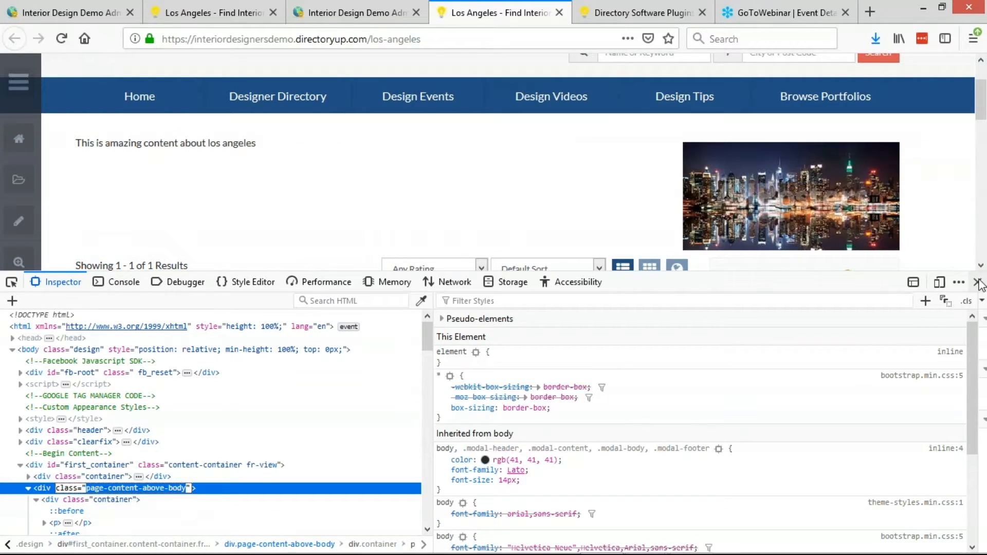
{"action": "left_click", "coordinate": [354, 12]}
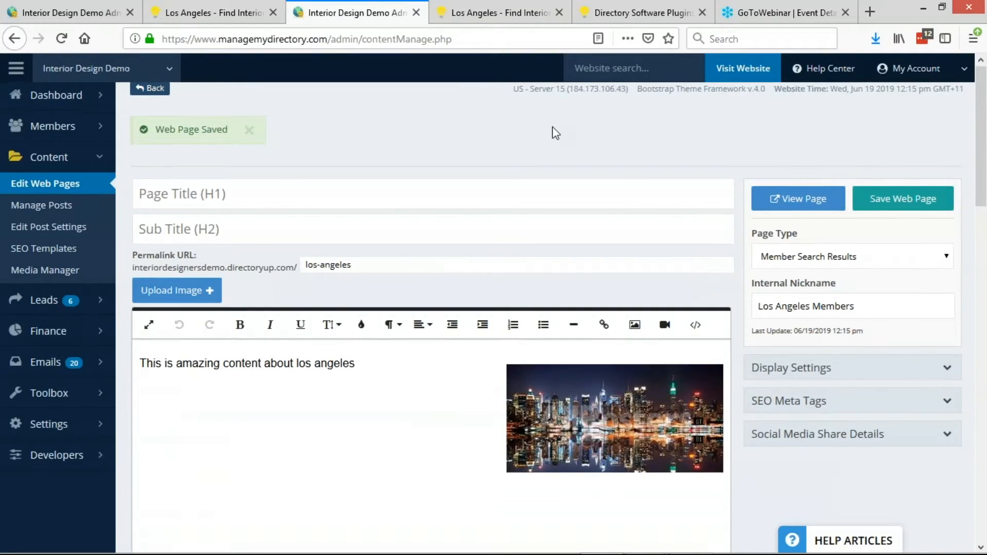
- Add .page-content-above-body CSS copied from the homepage's #first_container livingroom.jpg background rule
{"action": "scroll", "scroll_direction": "down", "scroll_amount": 3}
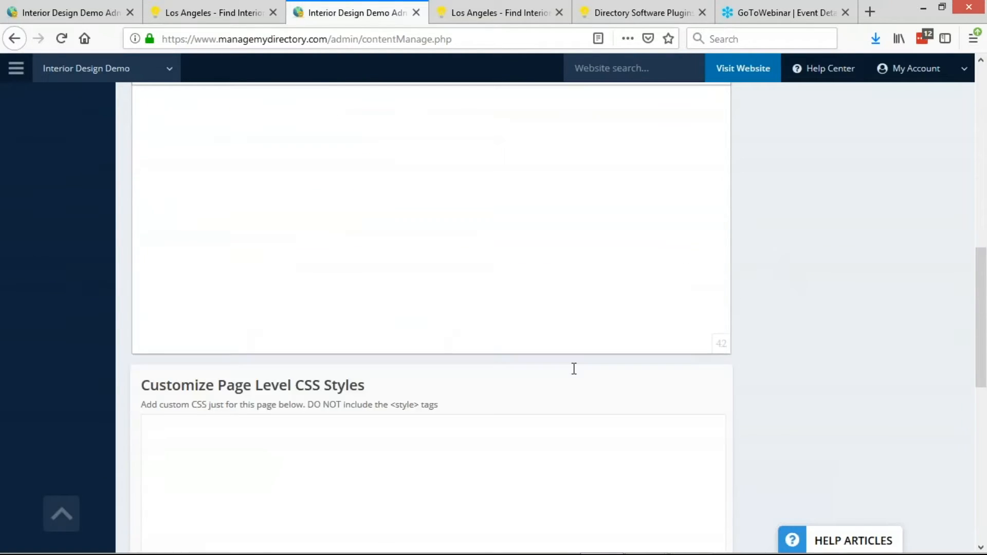
{"action": "type", "text": ".page-content-above-body"}
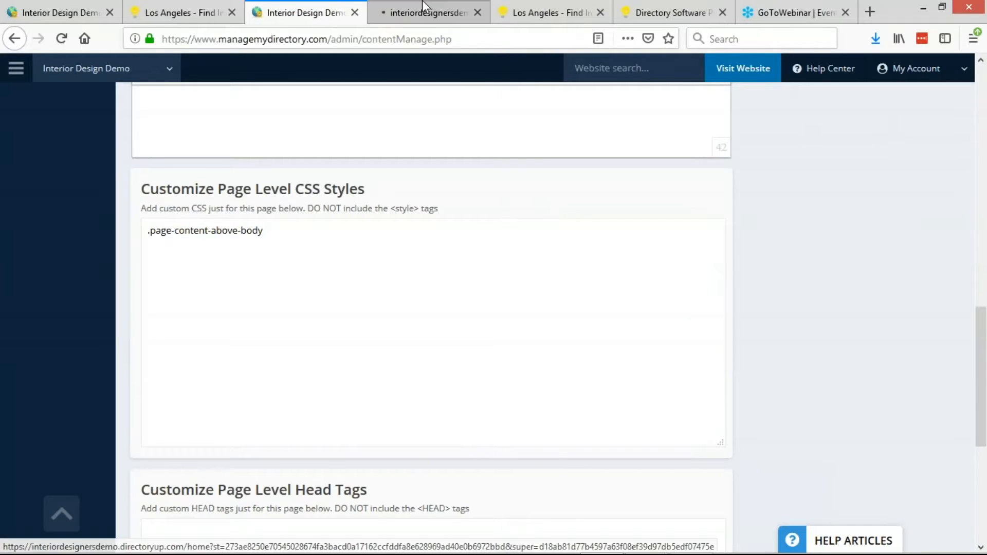
{"action": "left_click", "coordinate": [427, 12]}
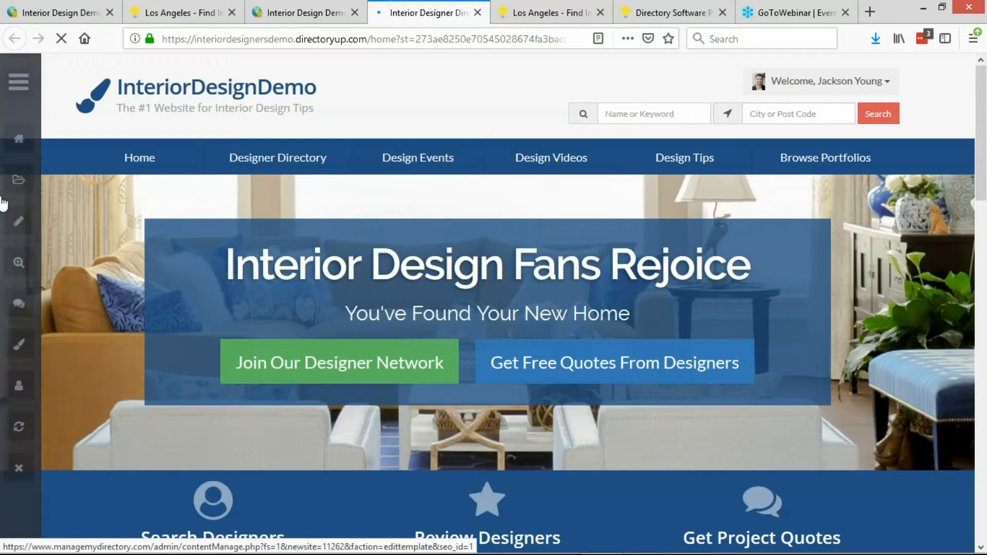
{"action": "key", "text": "F12"}
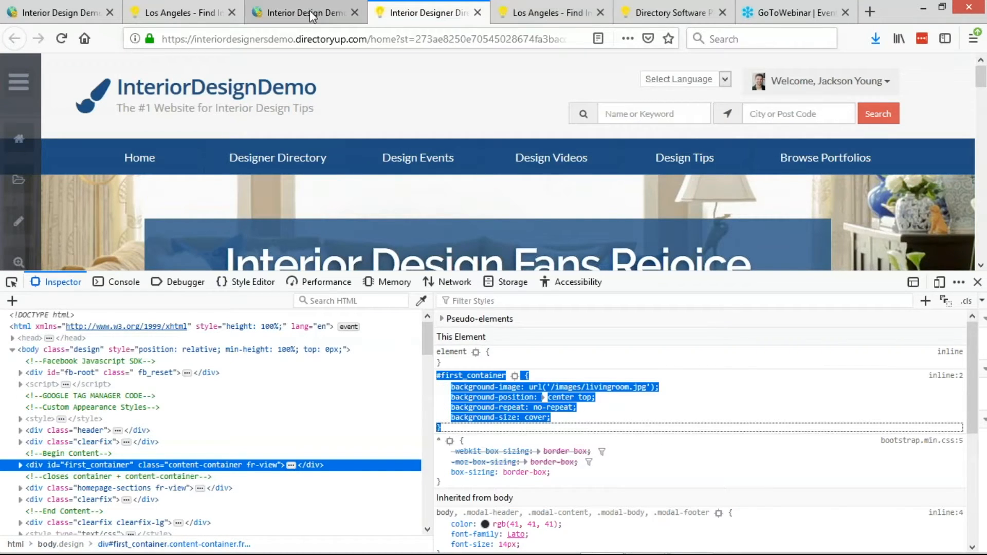
{"action": "left_click", "coordinate": [305, 12]}
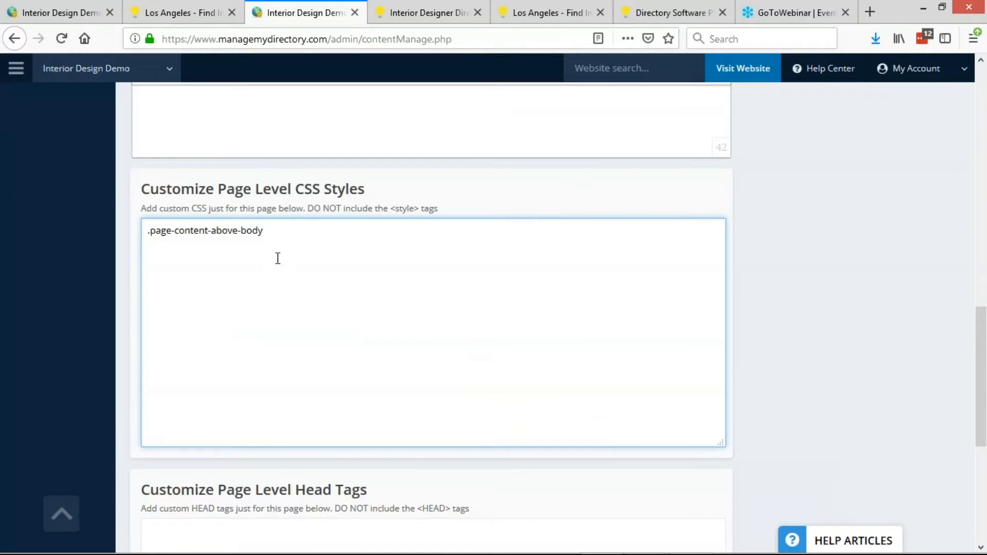
{"action": "type", "text": "#first_container {"}
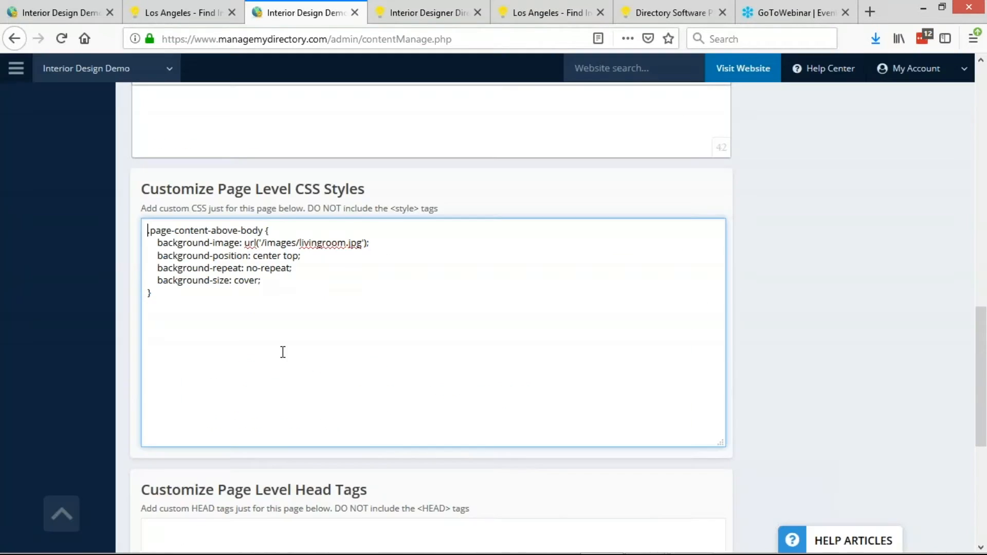
{"action": "left_click_drag", "start_coordinate": [261, 243], "coordinate": [359, 243]}
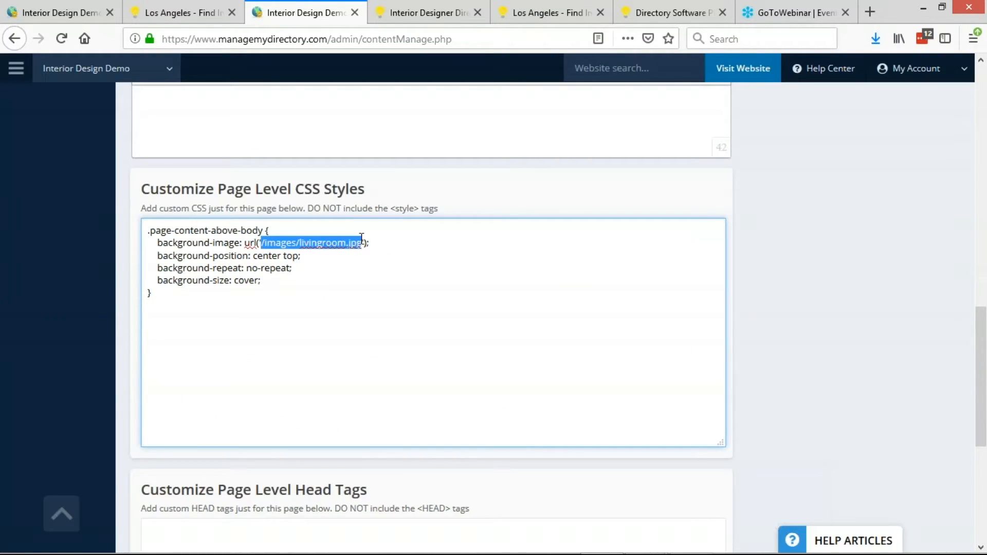
{"action": "type", "text": "https://interiordesignersdemo.directoryup.com/images/bg.jpg"}
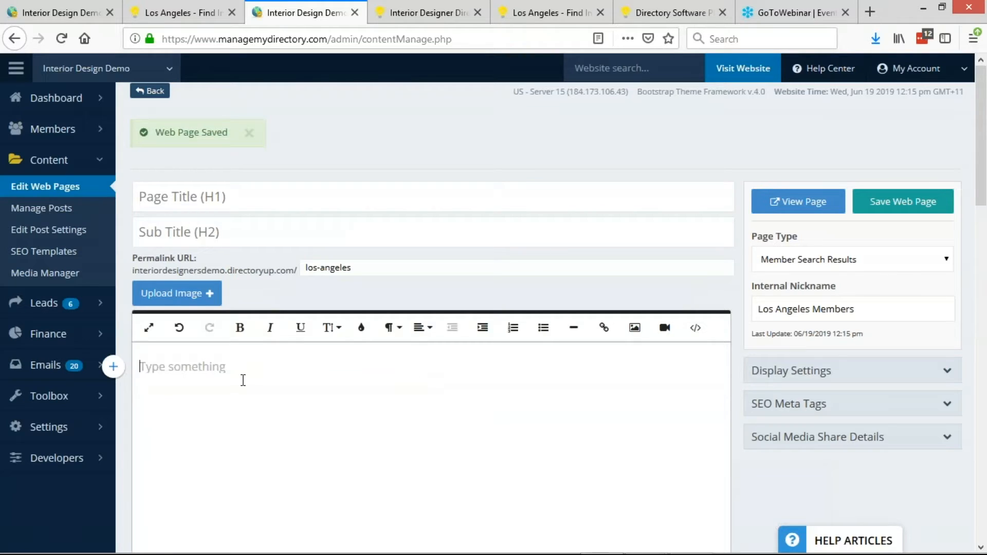
- Type the 'WELCOME TO EVERYTHING ABOUT LOS ANGELES' heading and enlarge its font size
{"action": "left_click", "coordinate": [420, 328]}
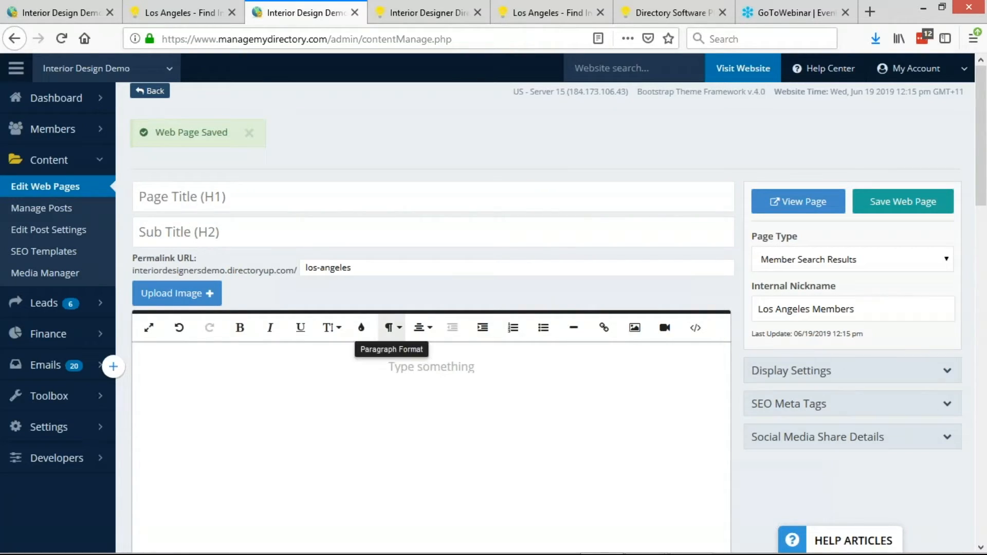
{"action": "type", "text": "WELCOME TO EVERYTHING ABOUT LO"}
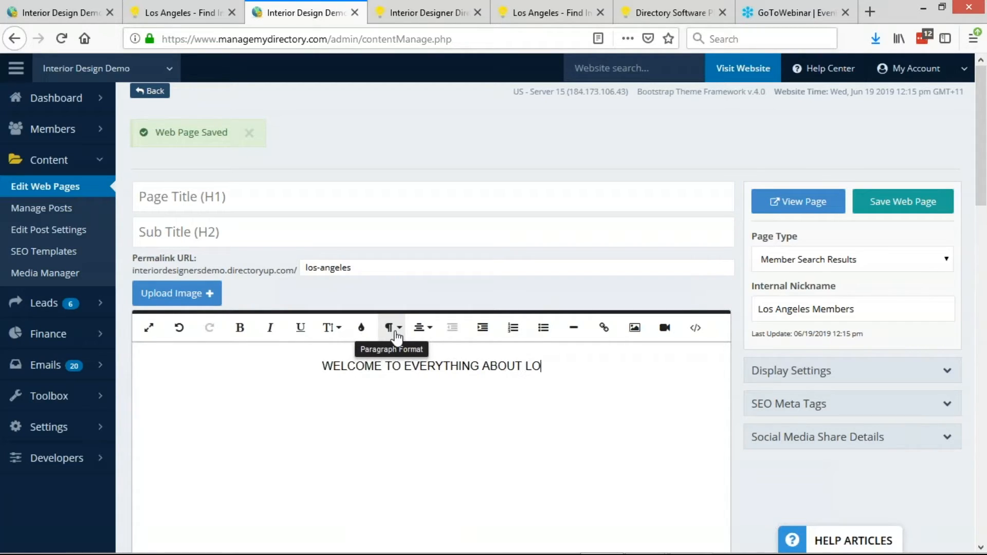
{"action": "type", "text": "S"}
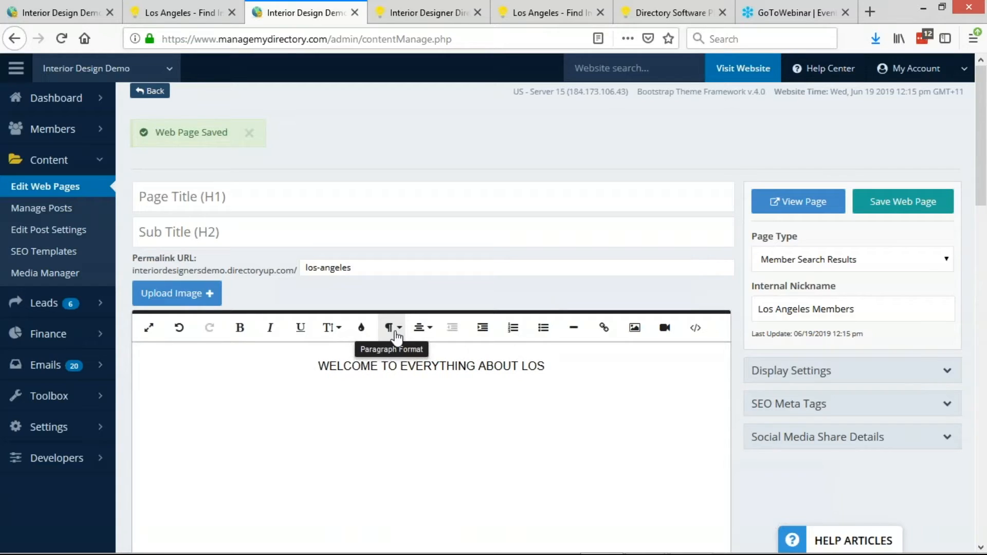
{"action": "type", "text": "ANGELES"}
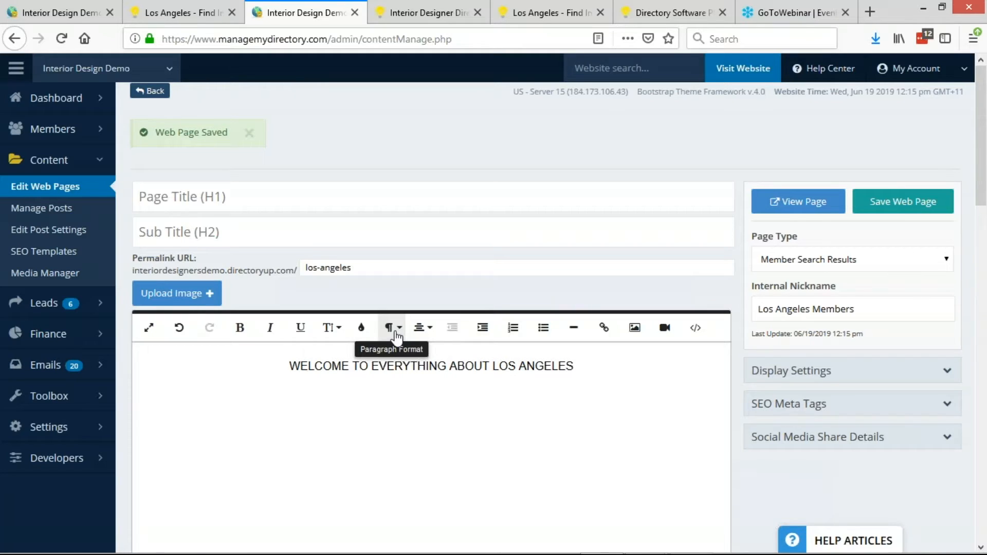
{"action": "double_click", "coordinate": [410, 366]}
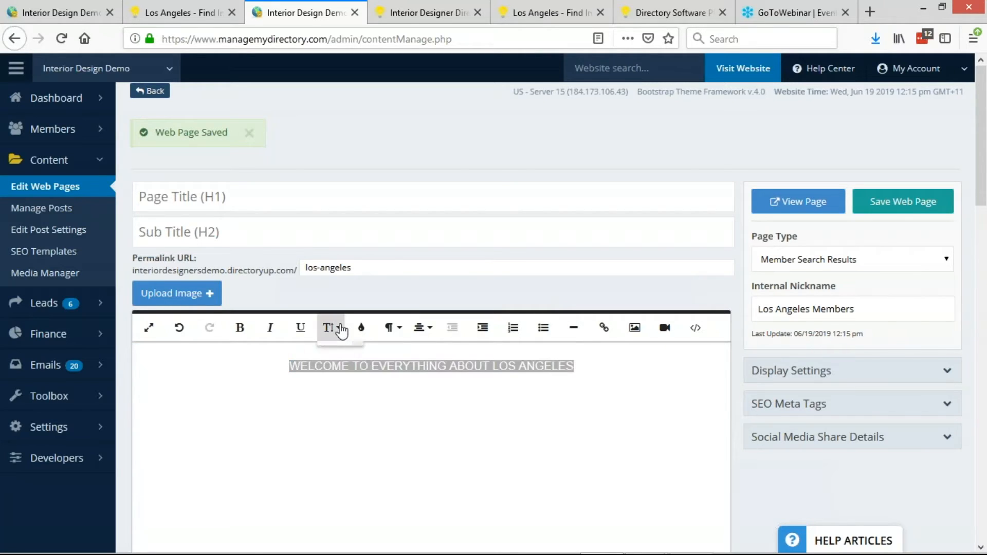
{"action": "left_click", "coordinate": [331, 327]}
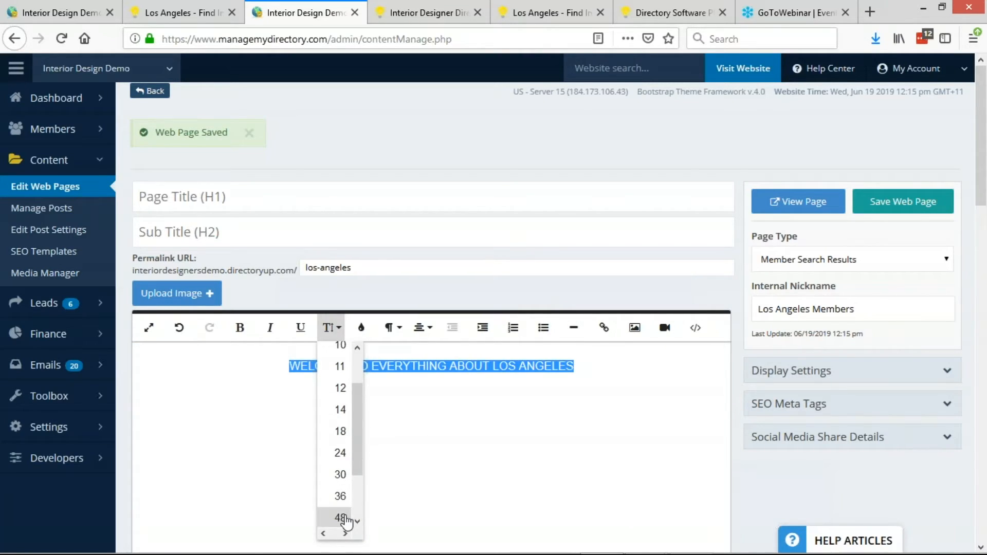
{"action": "left_click", "coordinate": [339, 516]}
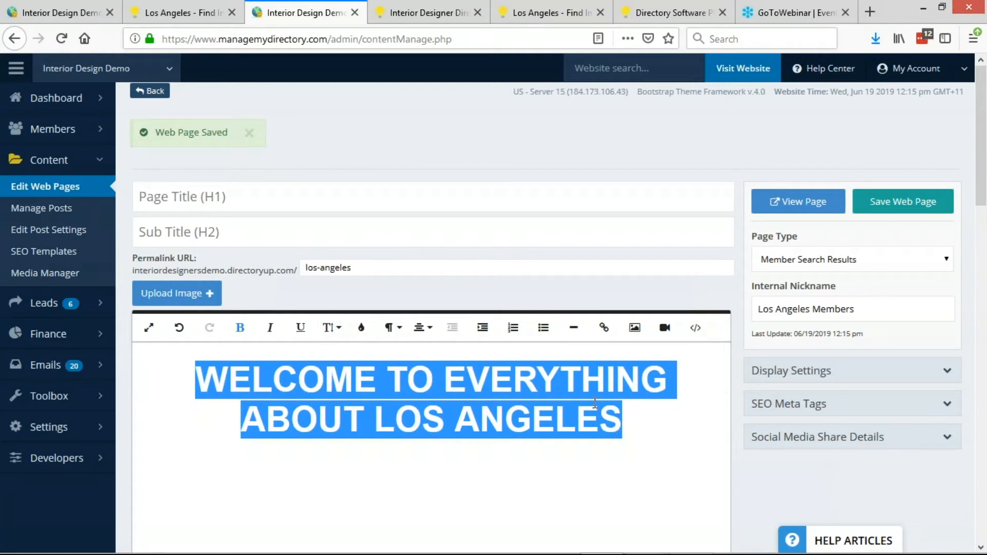
{"action": "mouse_move", "coordinate": [331, 327]}
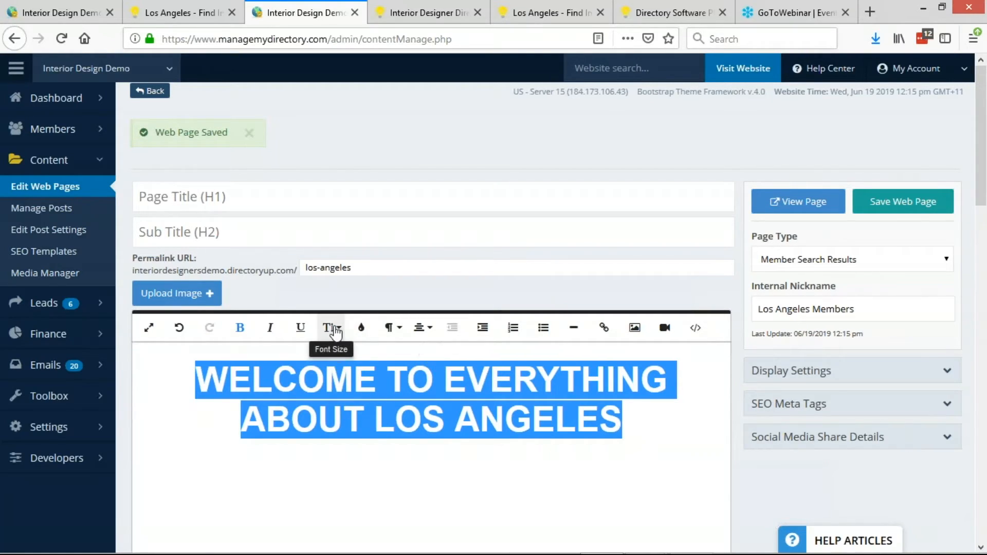
- Save the web page, dismiss the success dialog, and view the live page
{"action": "left_click", "coordinate": [361, 327]}
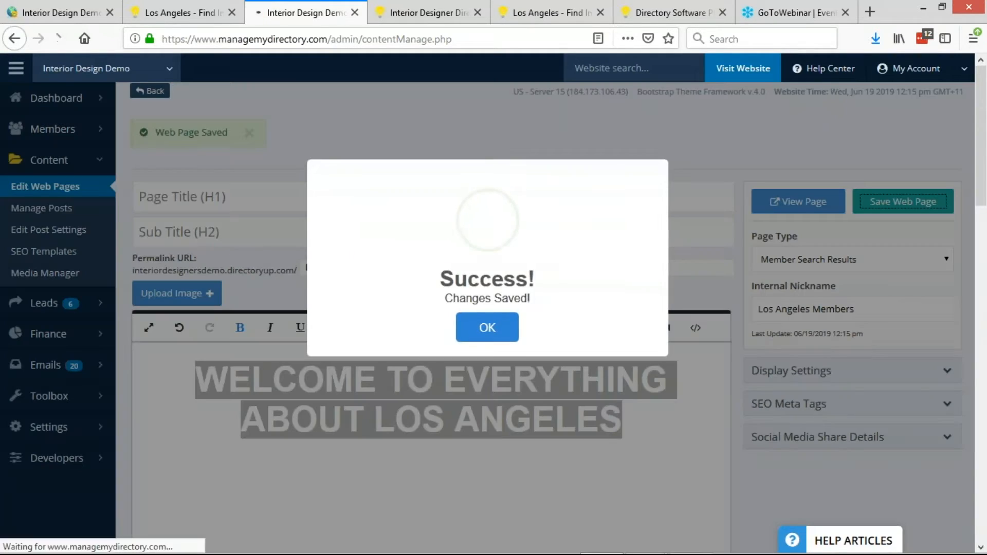
{"action": "left_click", "coordinate": [487, 327]}
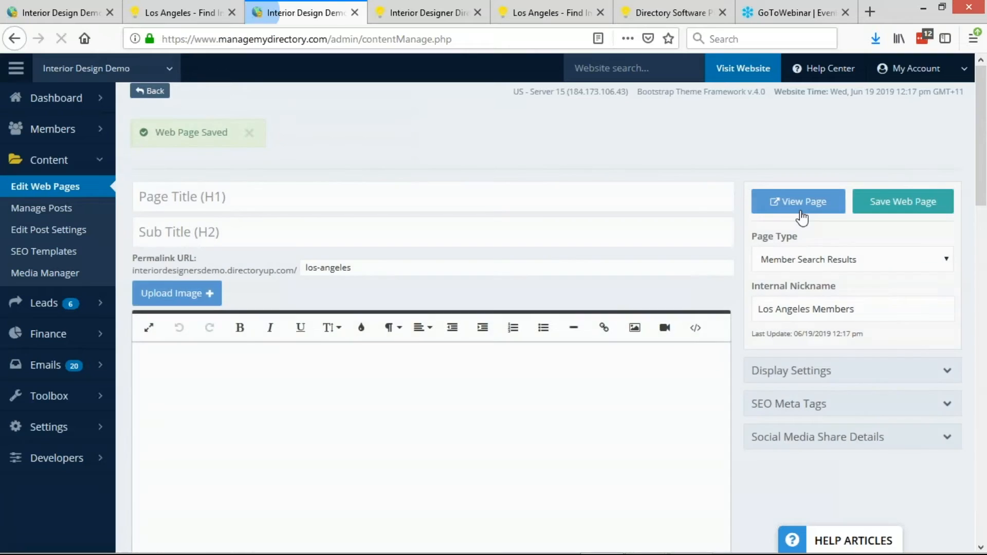
{"action": "left_click", "coordinate": [798, 201]}
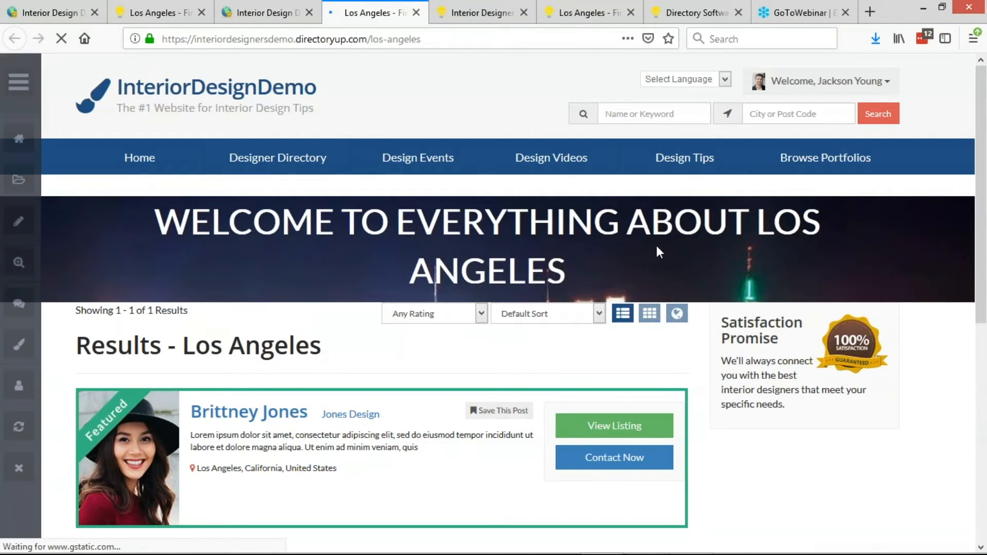
- Inspect div.page-content-above-body and set its padding to 200px 0
{"action": "scroll", "scroll_direction": "down", "scroll_amount": 3}
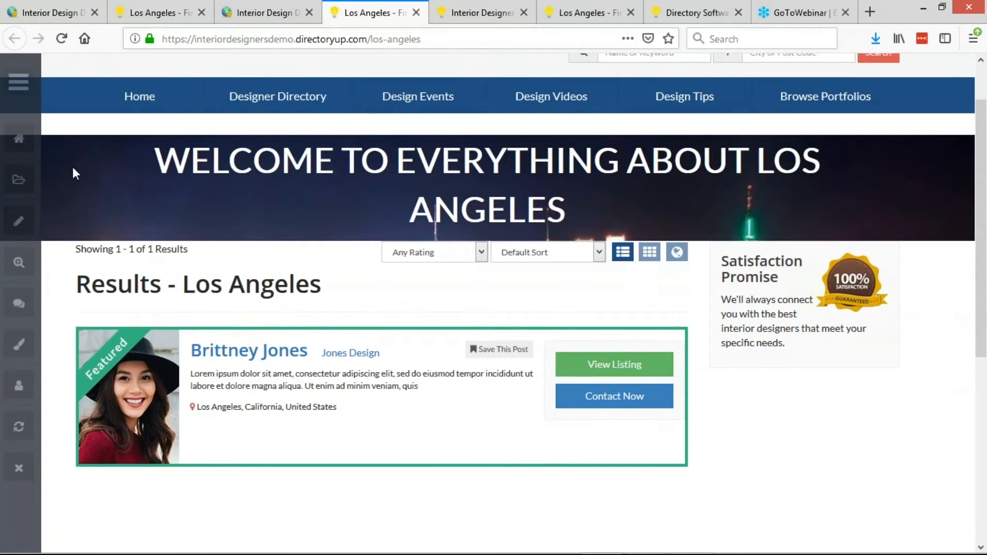
{"action": "key", "text": "F12"}
{"action": "type", "text": "pa"}
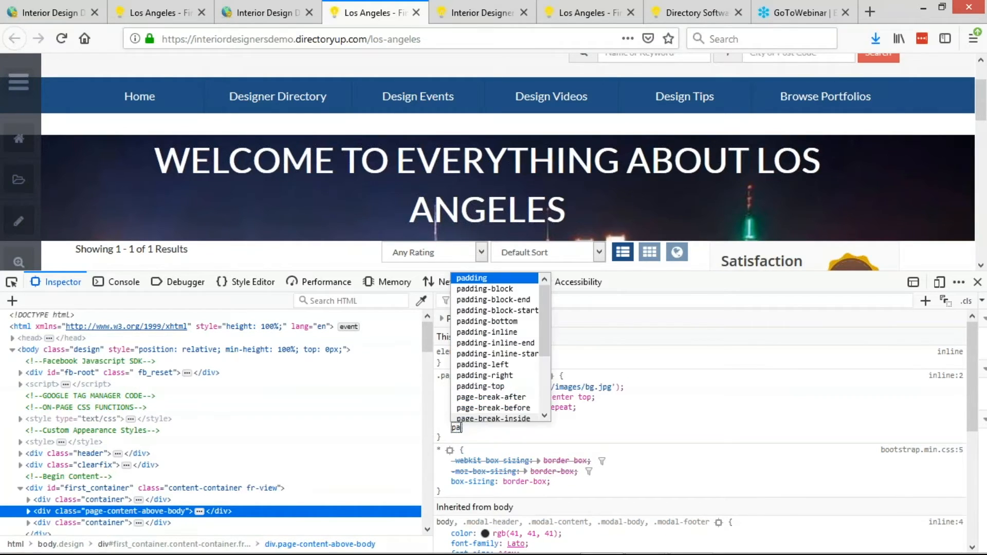
{"action": "type", "text": "0 200px"}
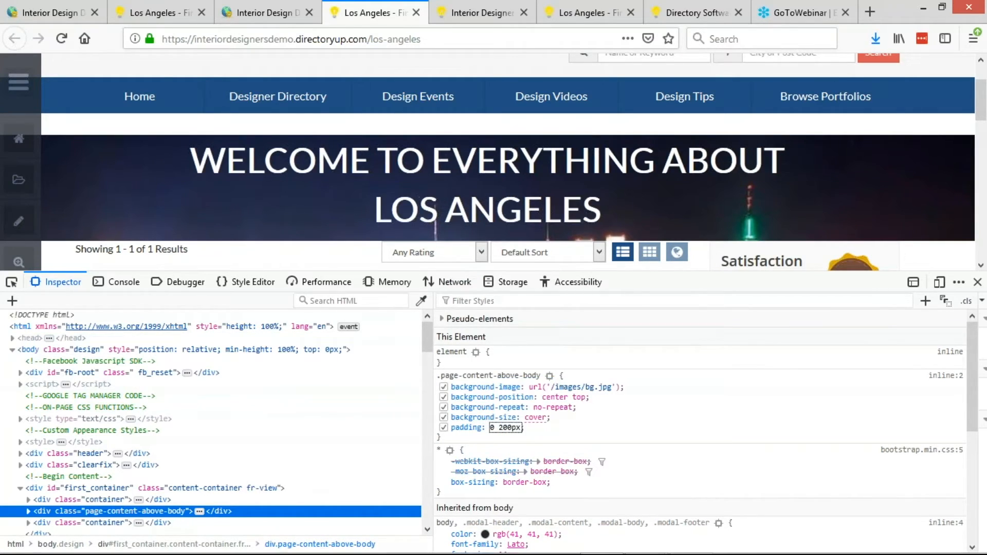
{"action": "type", "text": "200px 0"}
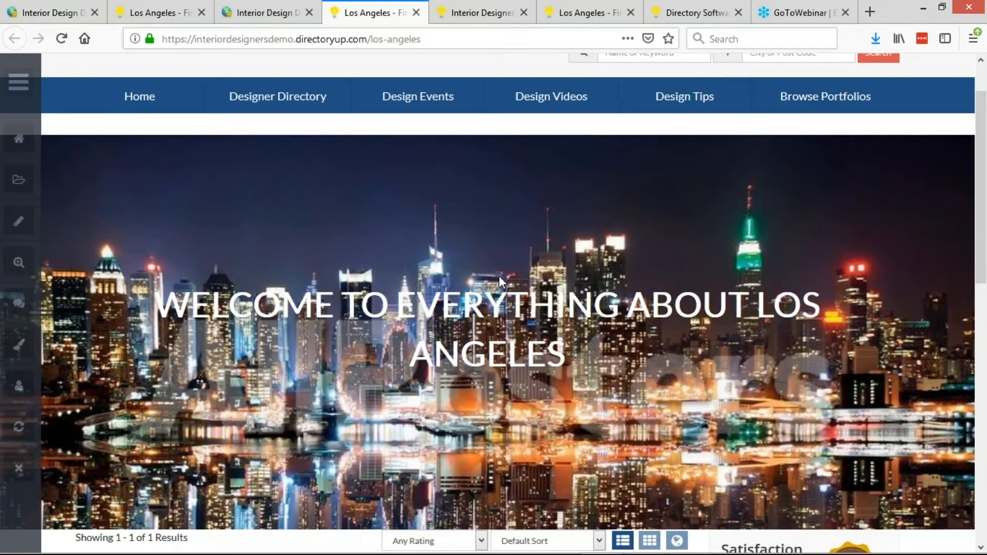
{"action": "scroll", "scroll_direction": "down", "scroll_amount": 3}
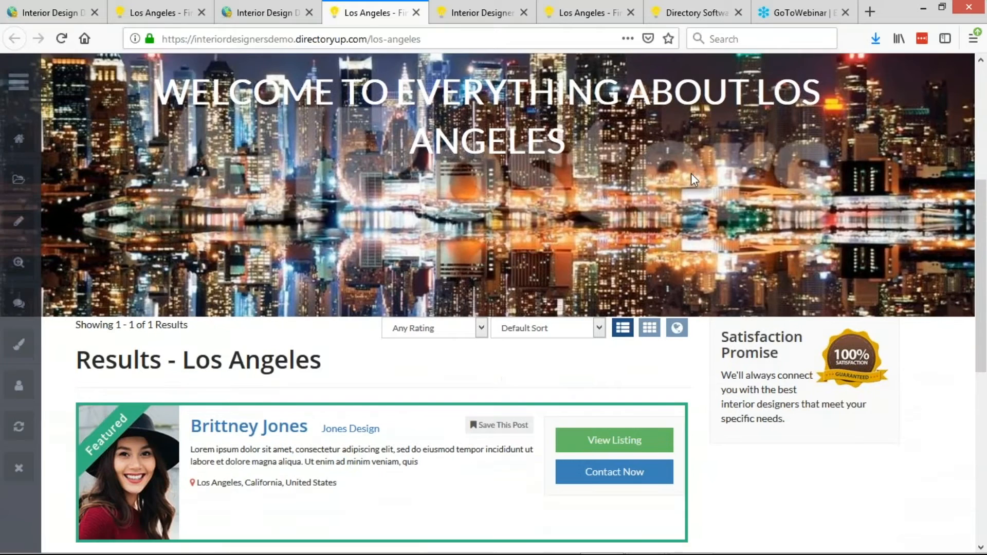
{"action": "scroll", "scroll_direction": "up", "scroll_amount": 3}
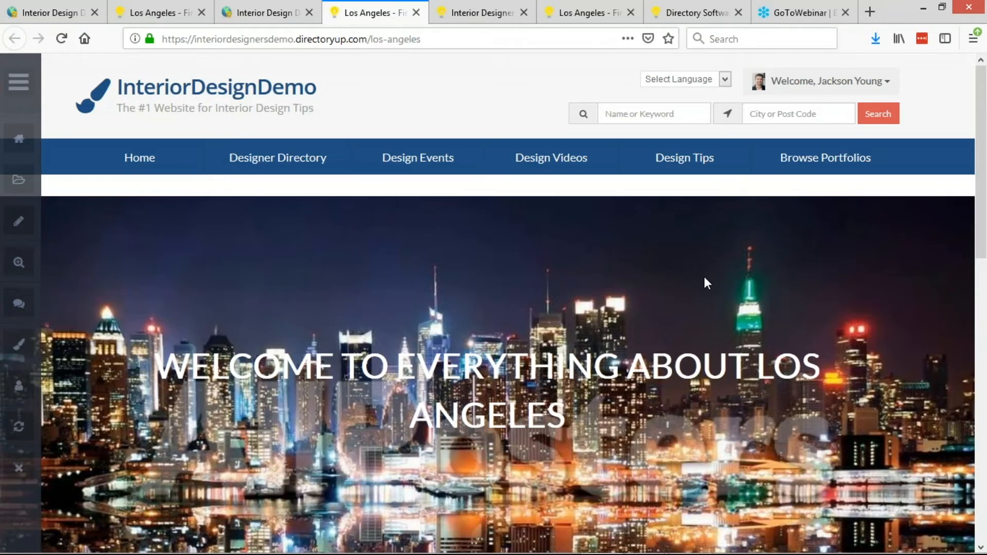
{"action": "scroll", "scroll_direction": "down", "scroll_amount": 3}
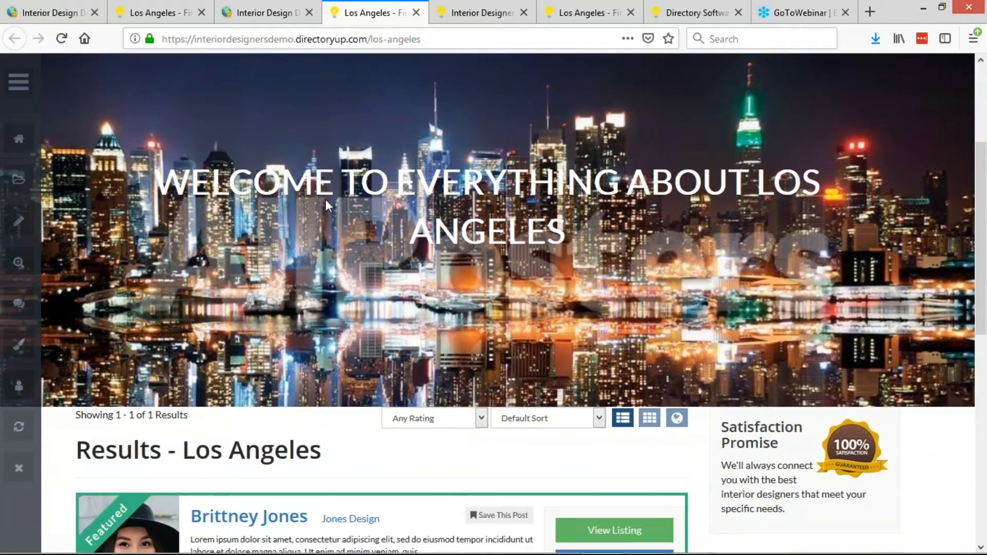
{"action": "mouse_move", "coordinate": [681, 238]}
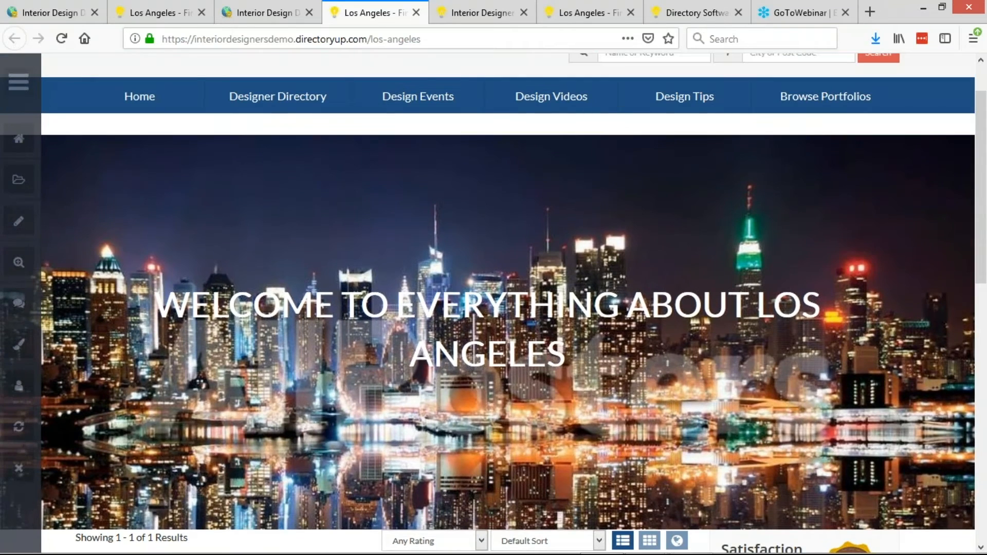
{"action": "mouse_move", "coordinate": [684, 228]}
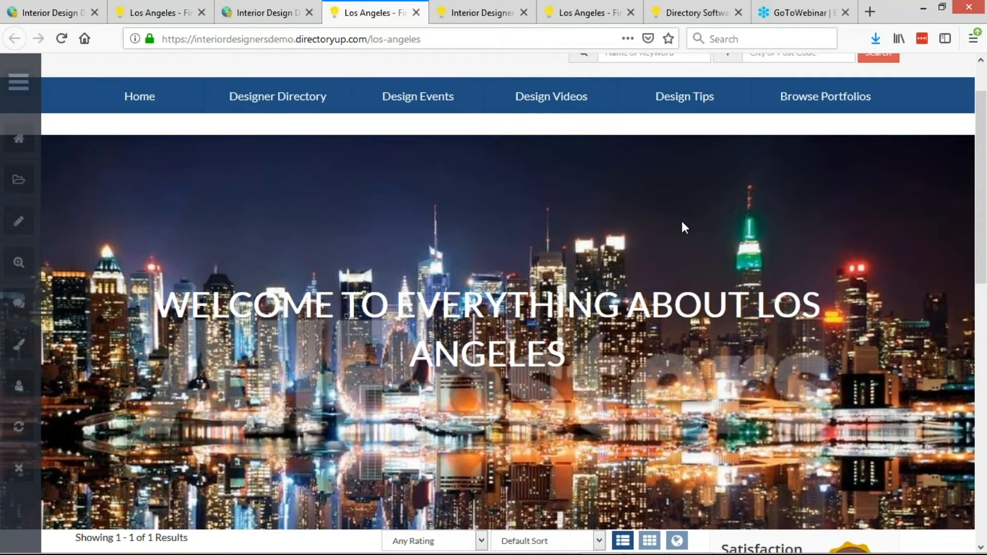
{"action": "left_click", "coordinate": [268, 12]}
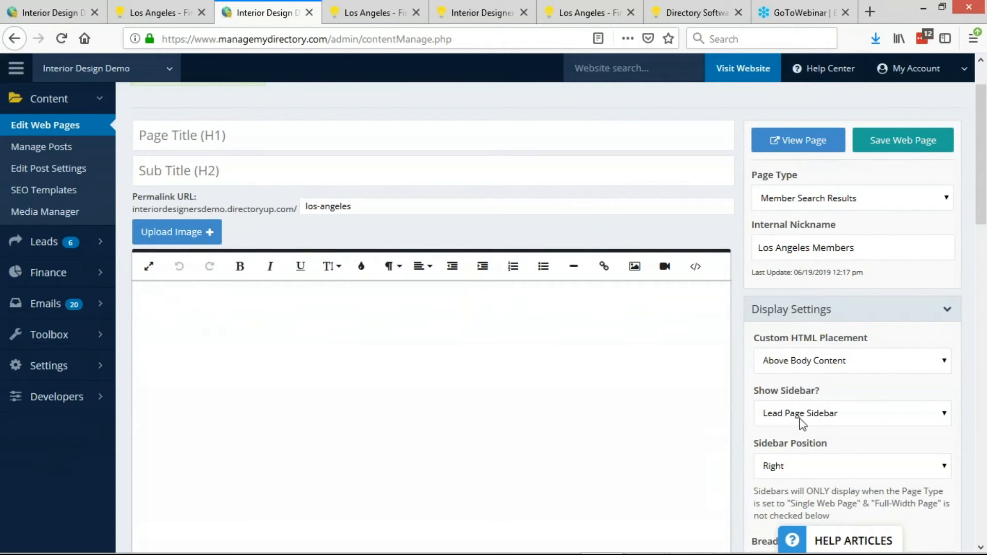
{"action": "mouse_move", "coordinate": [771, 361]}
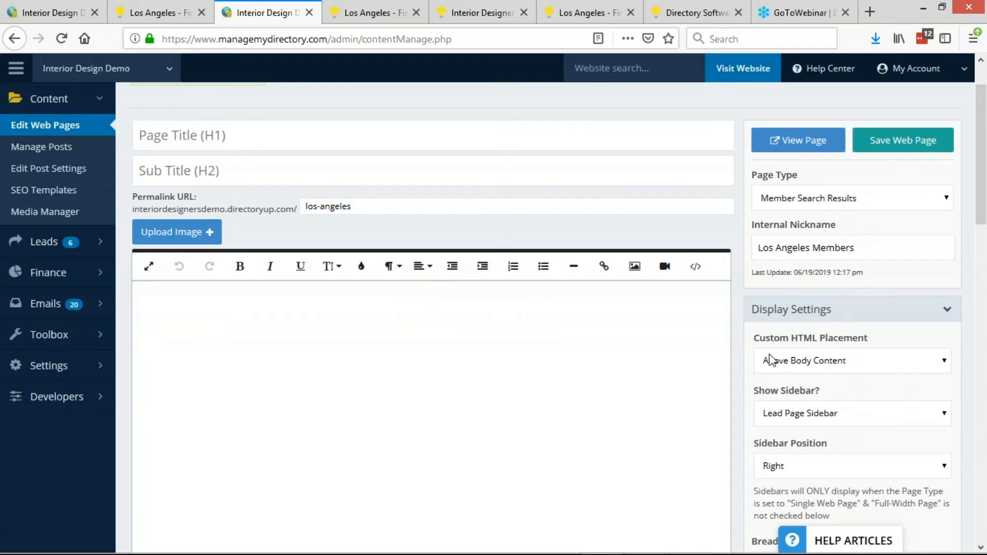
{"action": "left_click", "coordinate": [374, 11]}
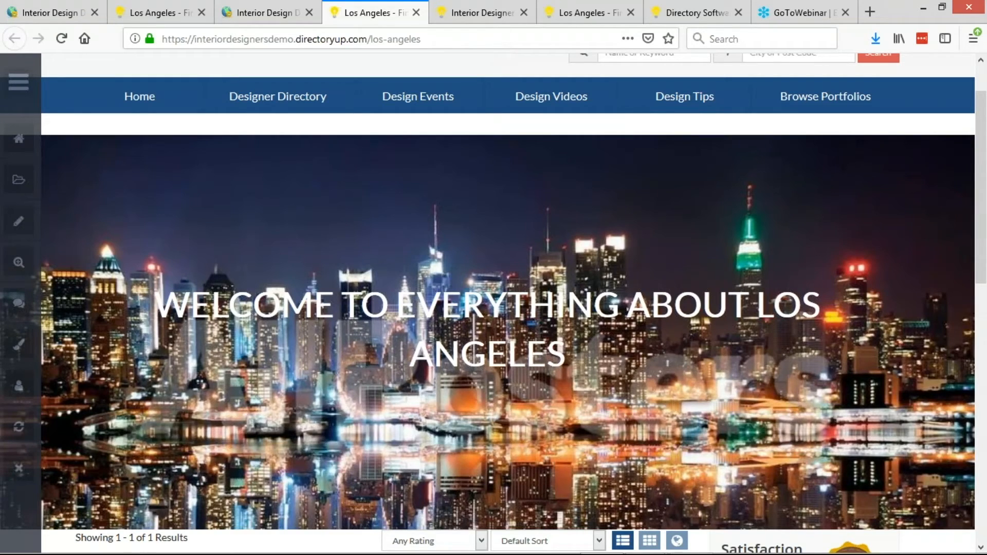
- Scroll the finished Los Angeles page, then open a new browser tab
{"action": "scroll", "scroll_direction": "down", "scroll_amount": 3}
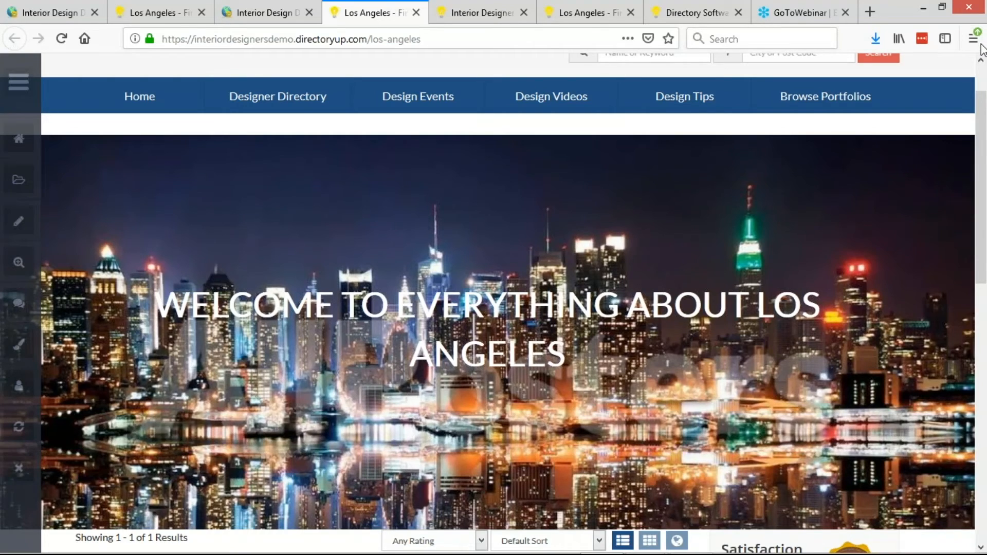
{"action": "left_click", "coordinate": [873, 12]}
{"action": "type", "text": "selectbraces.com/"}
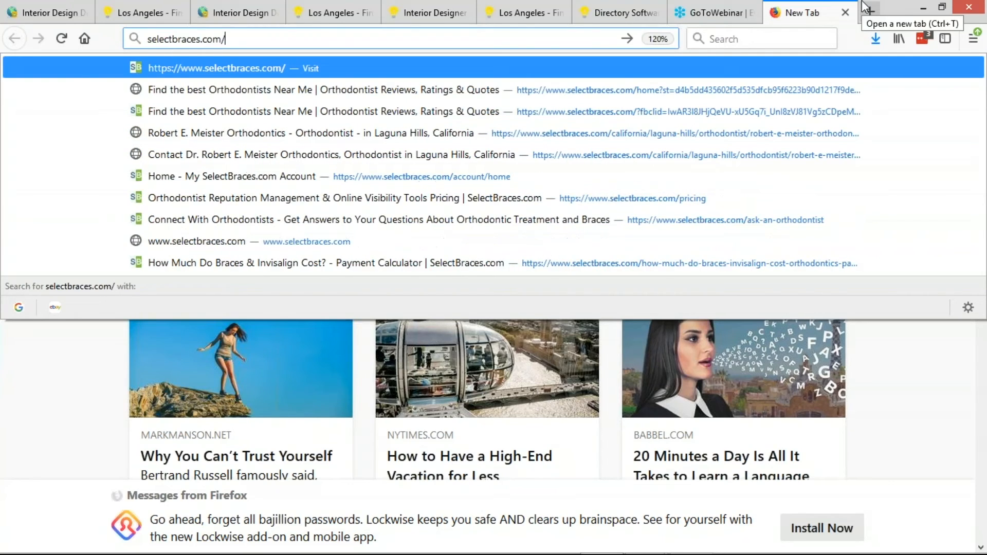
- Load selectbraces.com/united-states/ohio and toggle Results and Read More, ending on Read More
{"action": "type", "text": "united-states/ohio"}
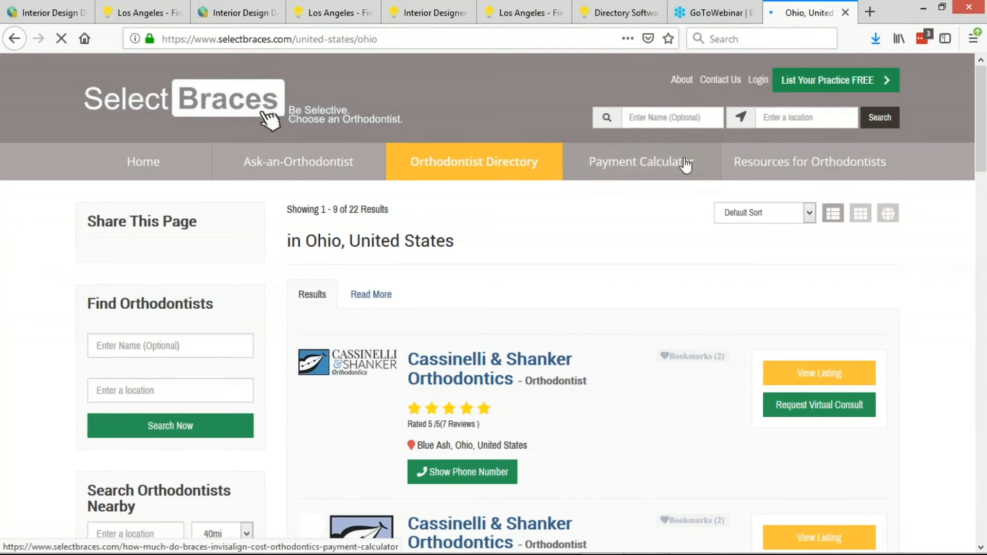
{"action": "left_click", "coordinate": [371, 295]}
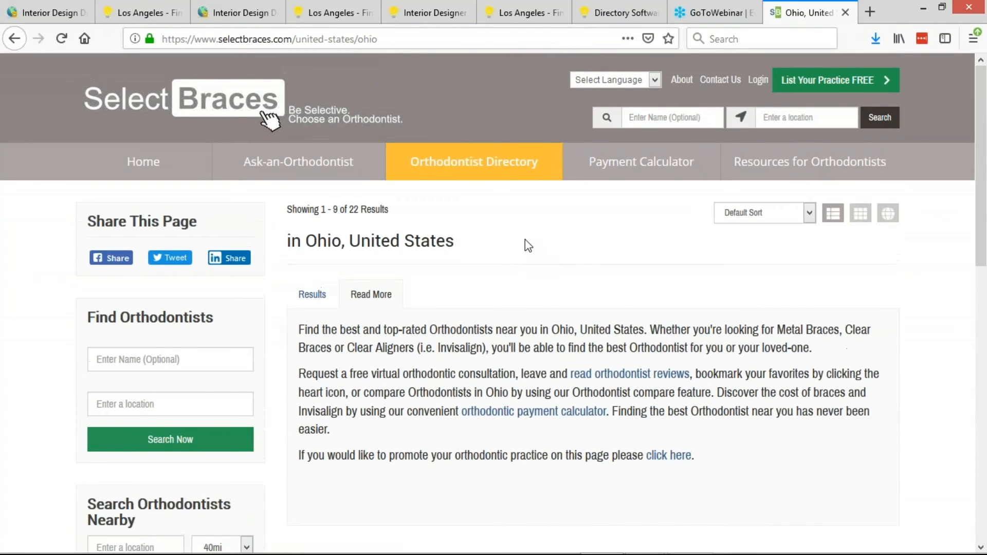
{"action": "left_click", "coordinate": [311, 294]}
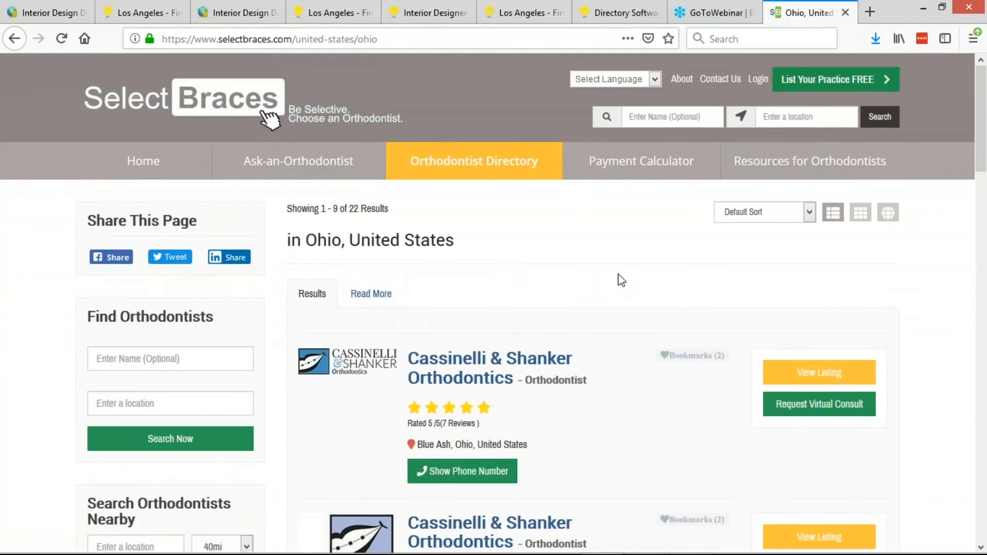
{"action": "mouse_move", "coordinate": [406, 315]}
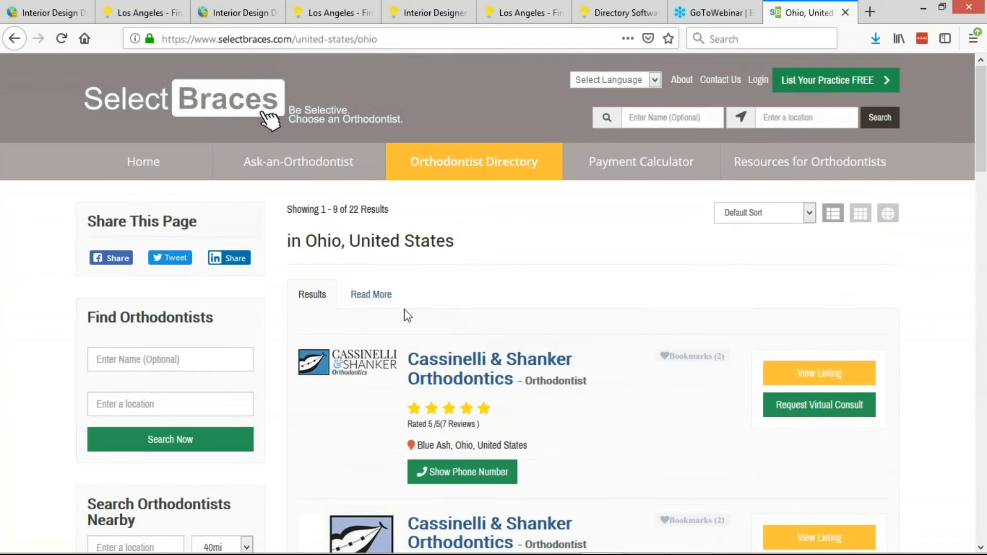
{"action": "mouse_move", "coordinate": [390, 307]}
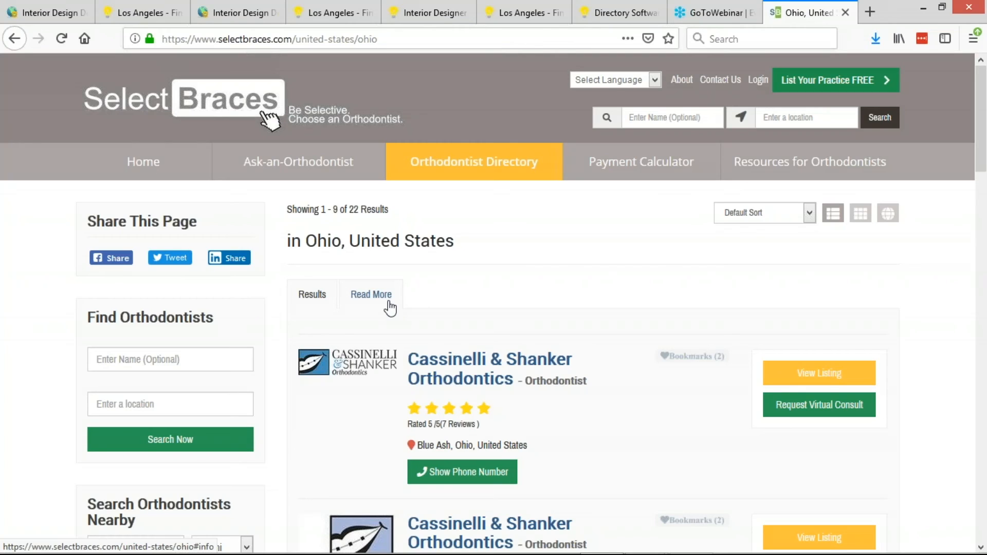
{"action": "left_click", "coordinate": [370, 294]}
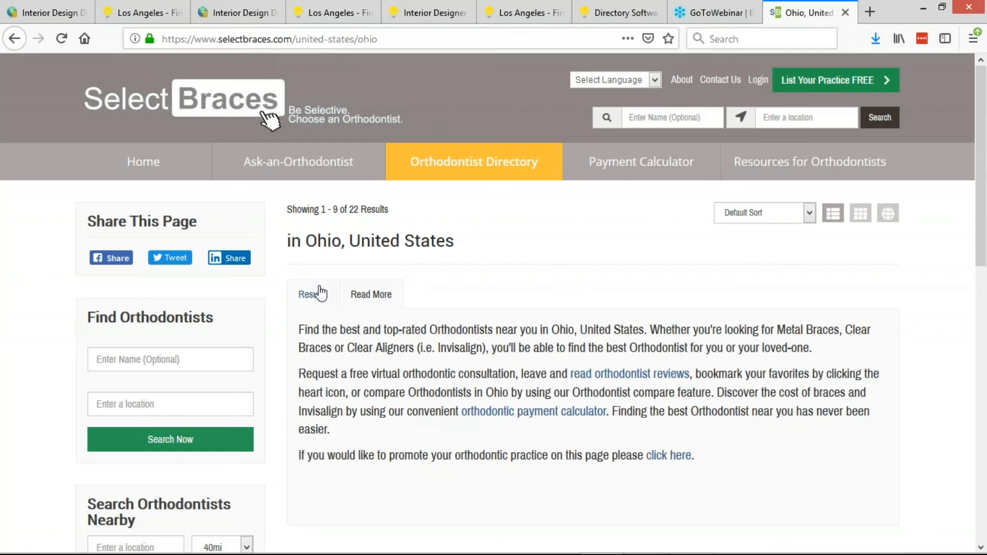
{"action": "left_click", "coordinate": [311, 294]}
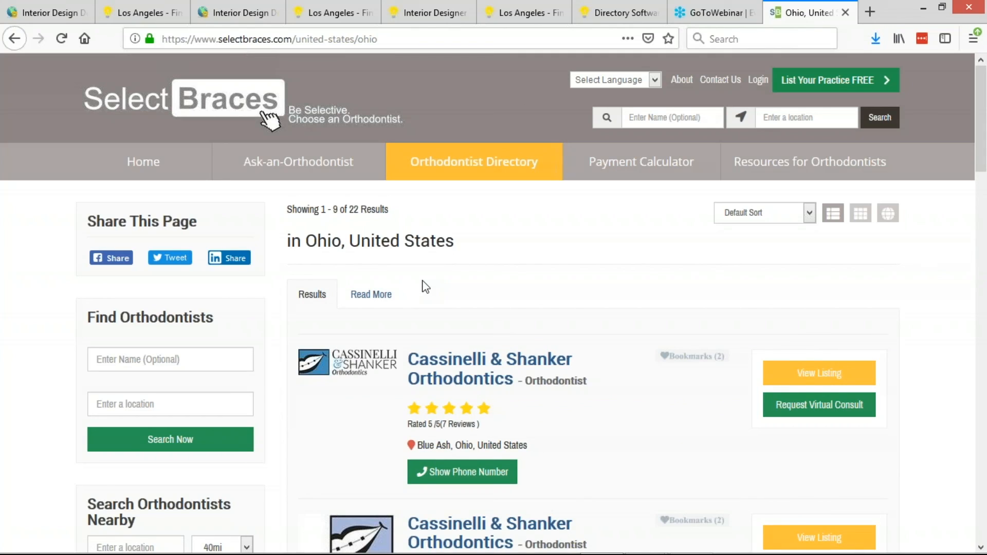
{"action": "left_click", "coordinate": [371, 294]}
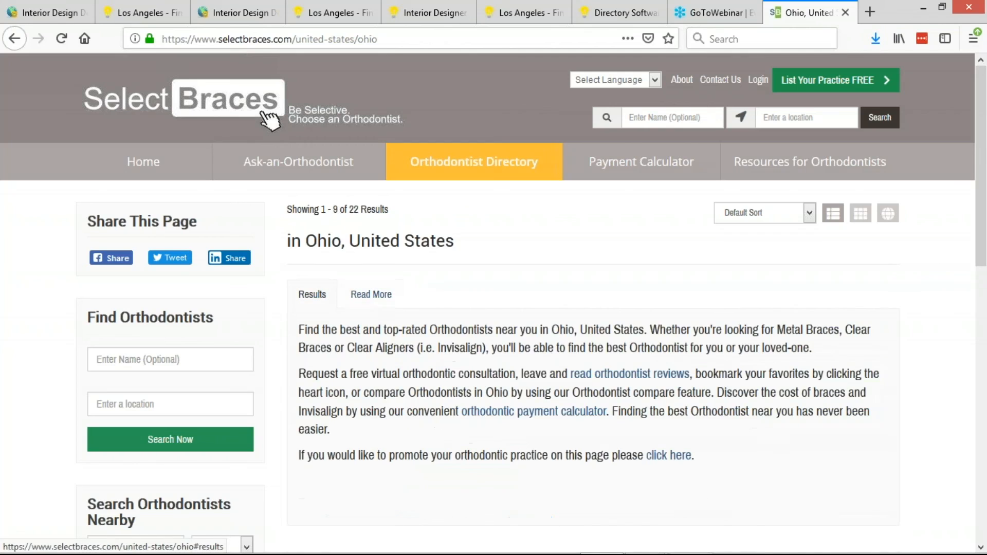